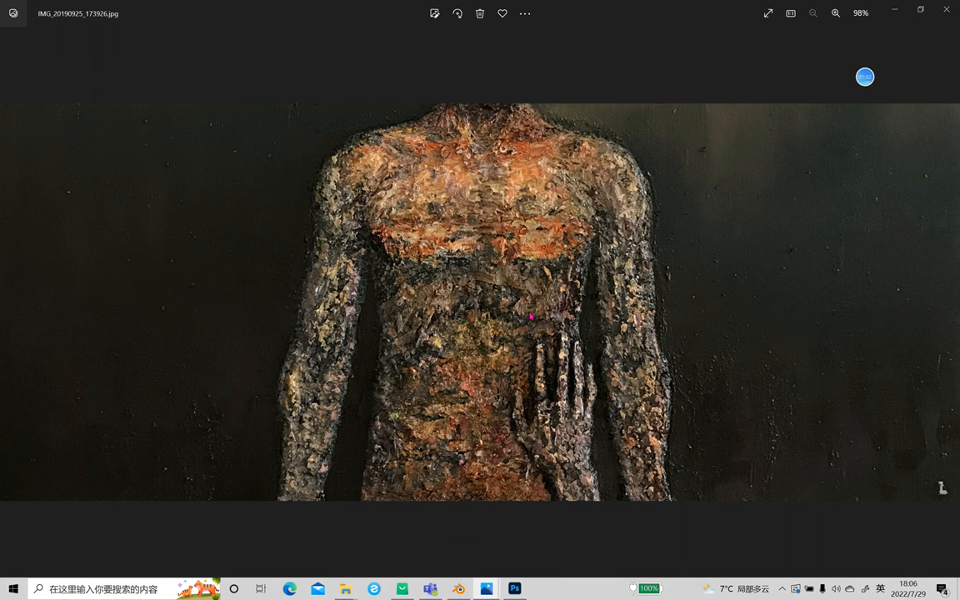
mouse_move(653, 267)
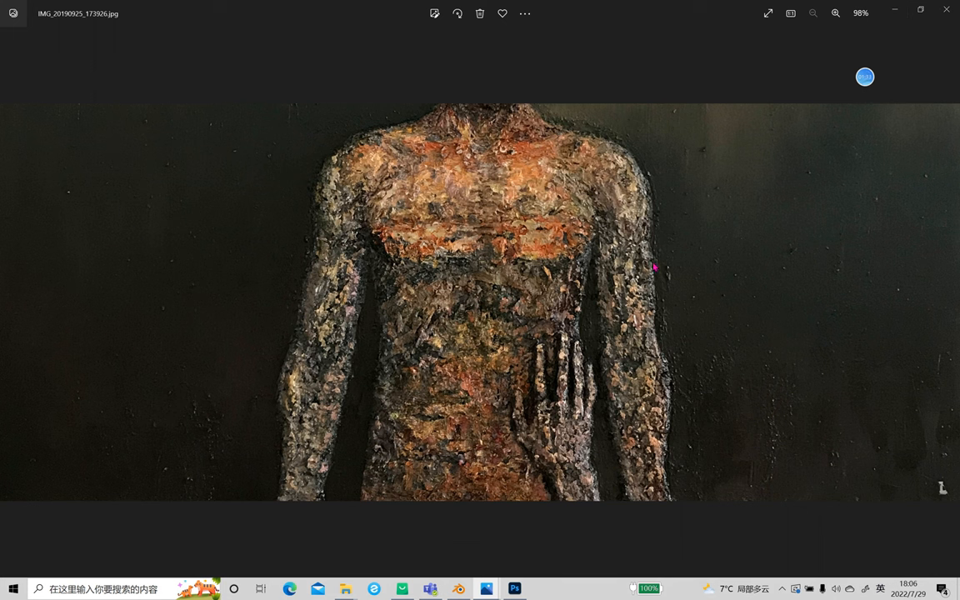
mouse_move(696, 262)
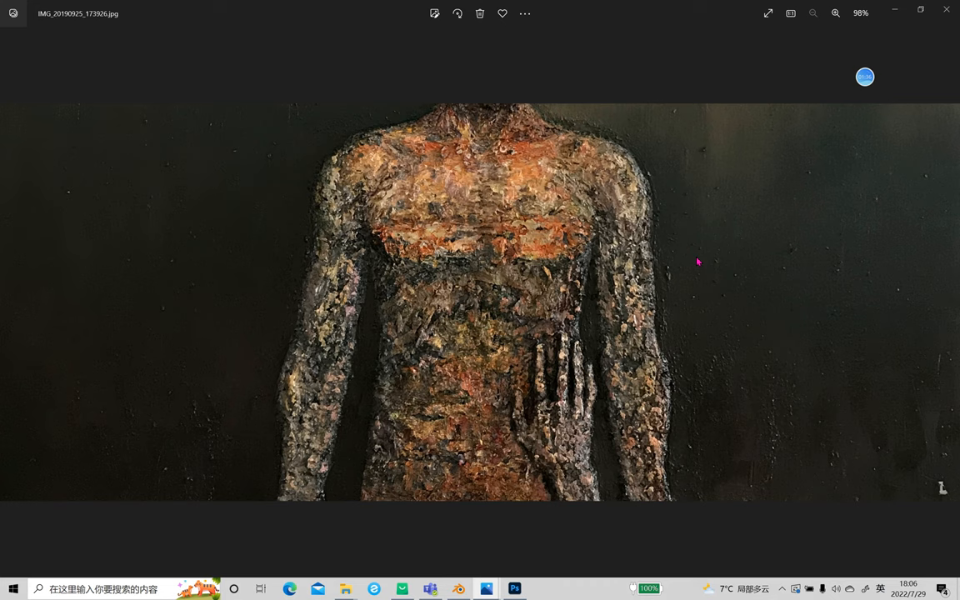
mouse_move(733, 254)
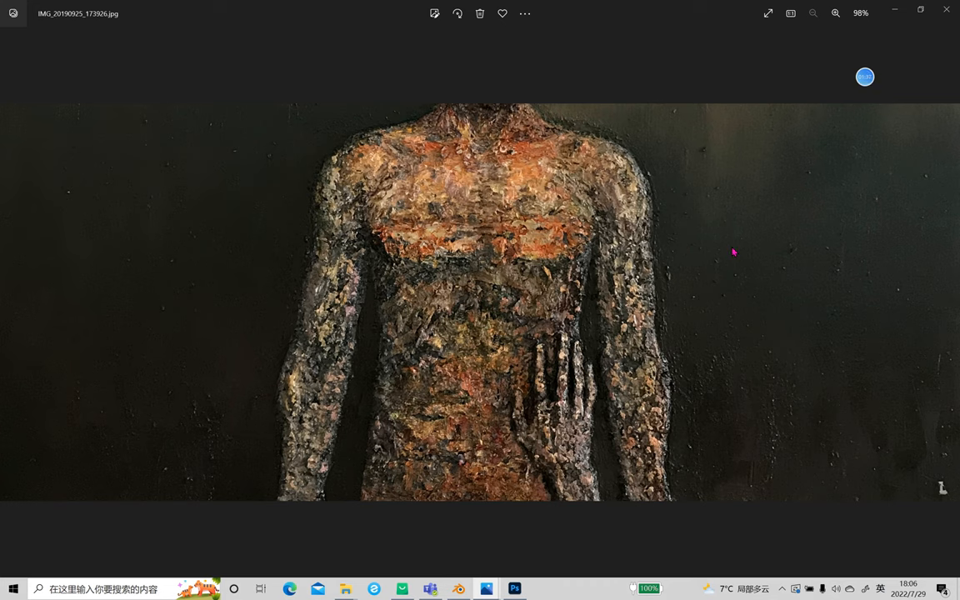
mouse_move(846, 343)
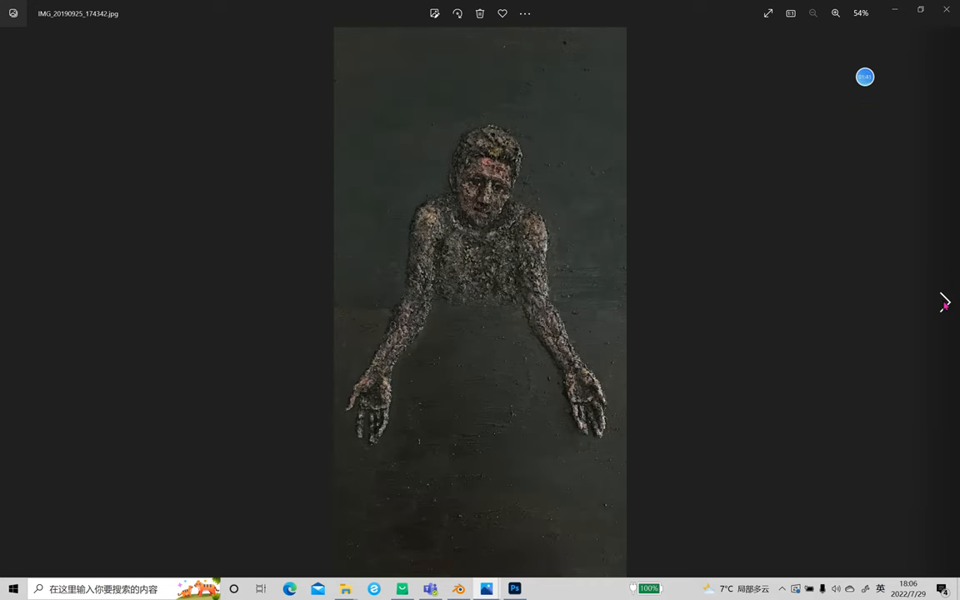
Step: Step through six oil paintings to reach the dark one with a pale figure beneath a falling stream
left_click(943, 301)
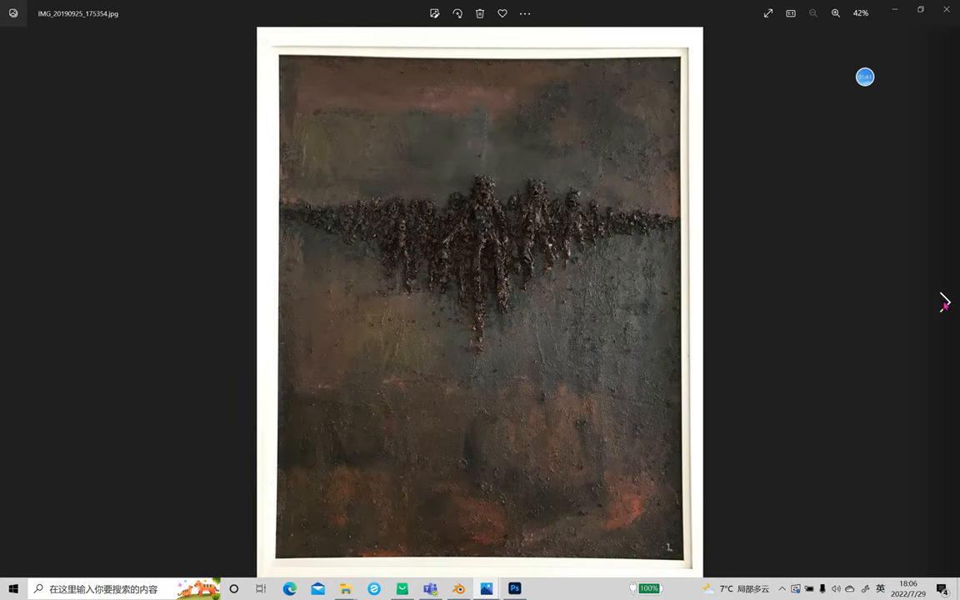
left_click(943, 302)
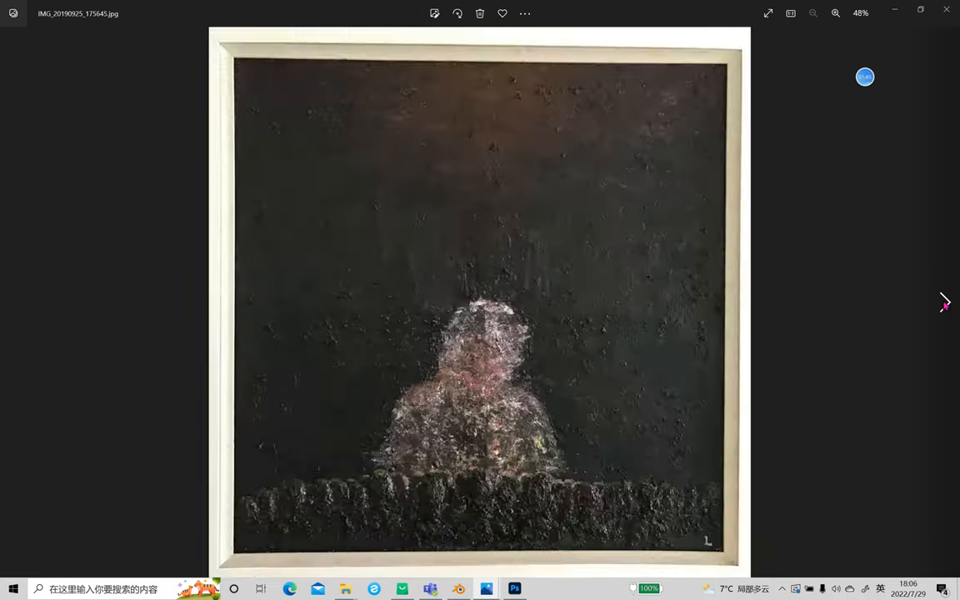
left_click(943, 302)
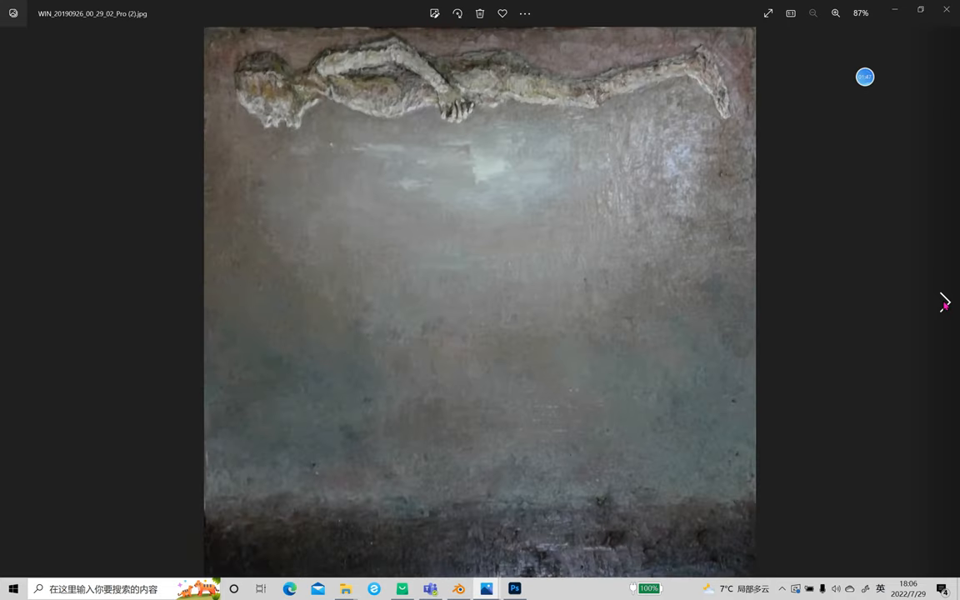
left_click(943, 302)
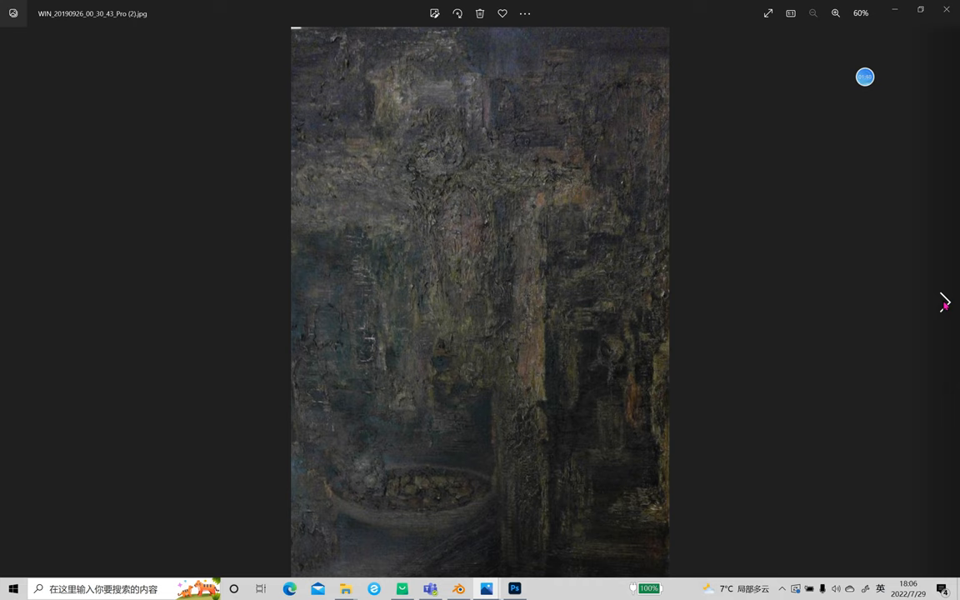
left_click(943, 302)
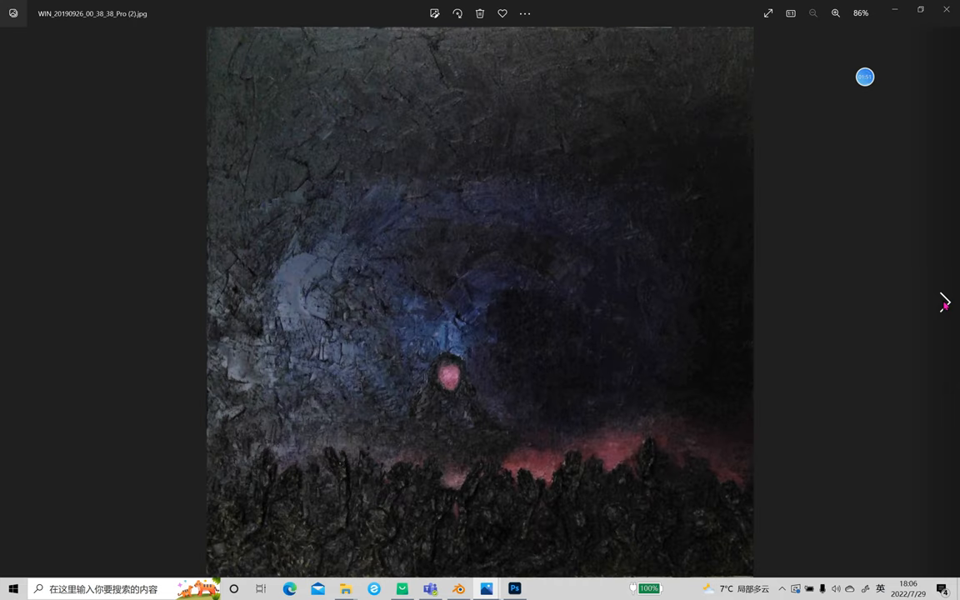
left_click(945, 301)
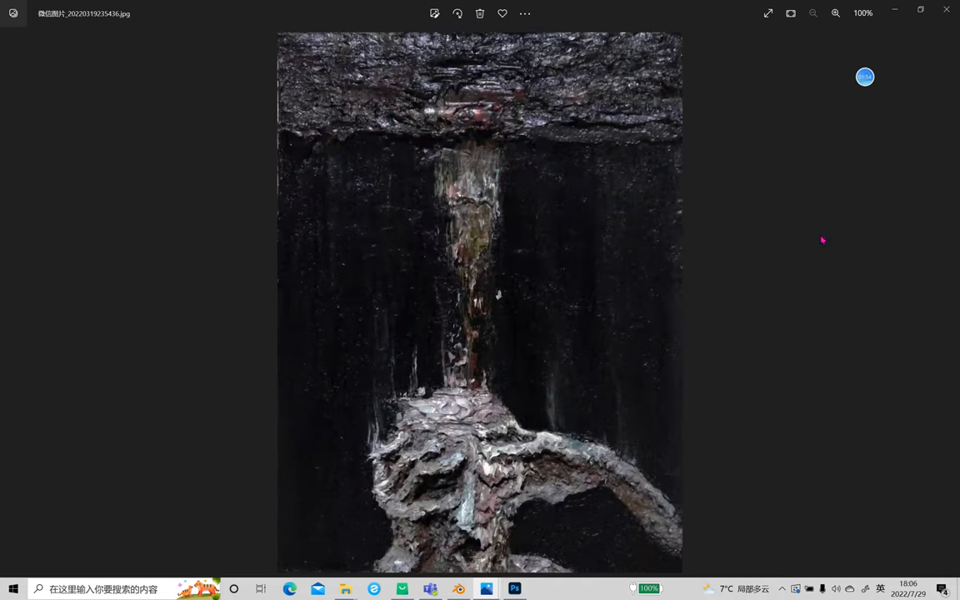
mouse_move(610, 344)
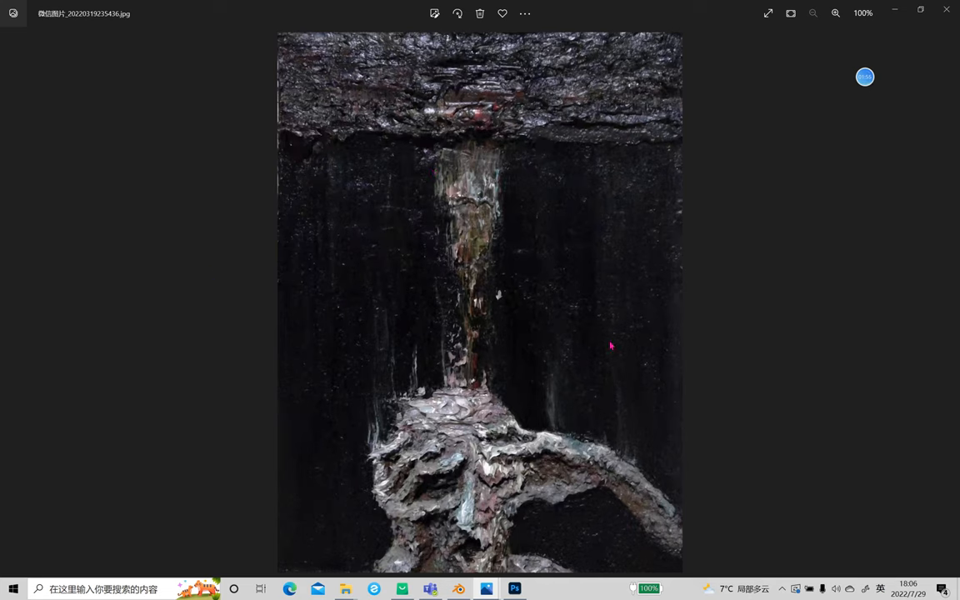
mouse_move(863, 55)
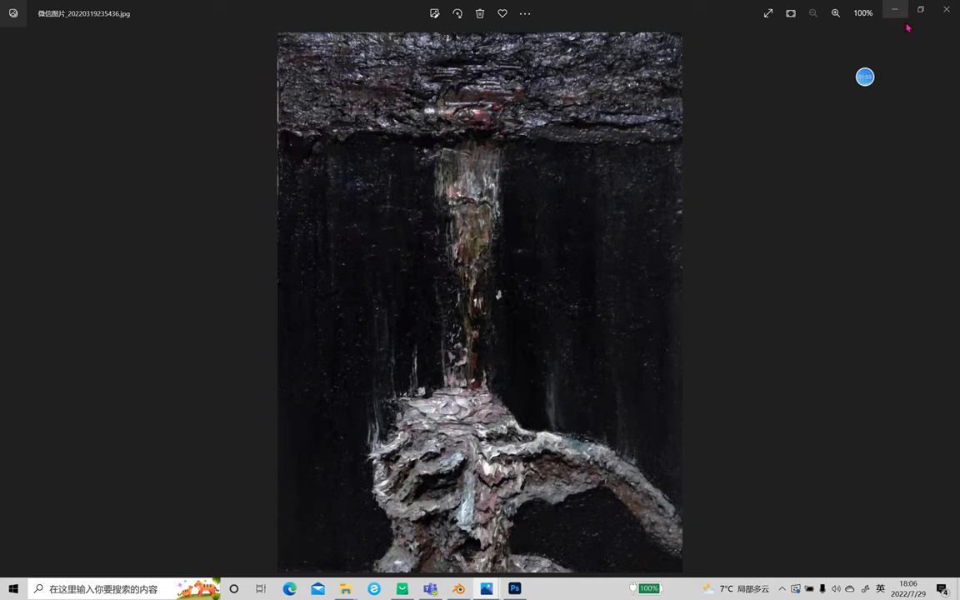
Step: Close the painting viewer, bring up storyboard page 1 and advance to page 2's Mum dialogue
left_click(893, 10)
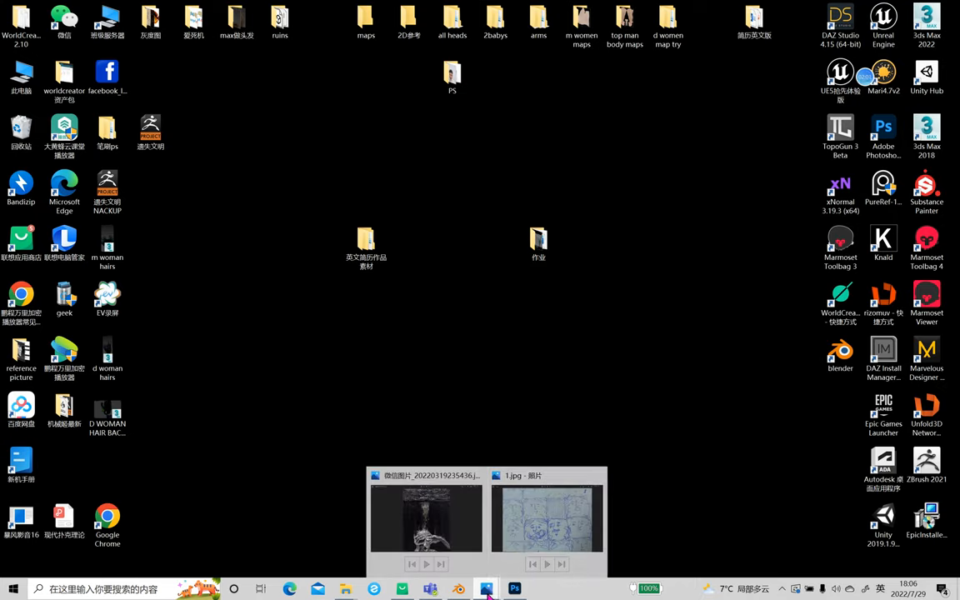
left_click(547, 516)
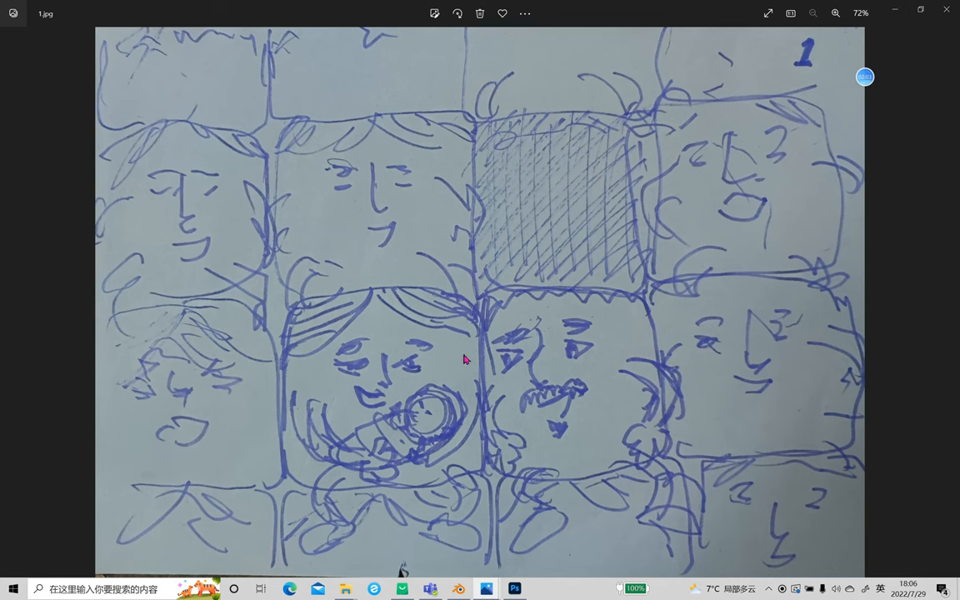
mouse_move(607, 183)
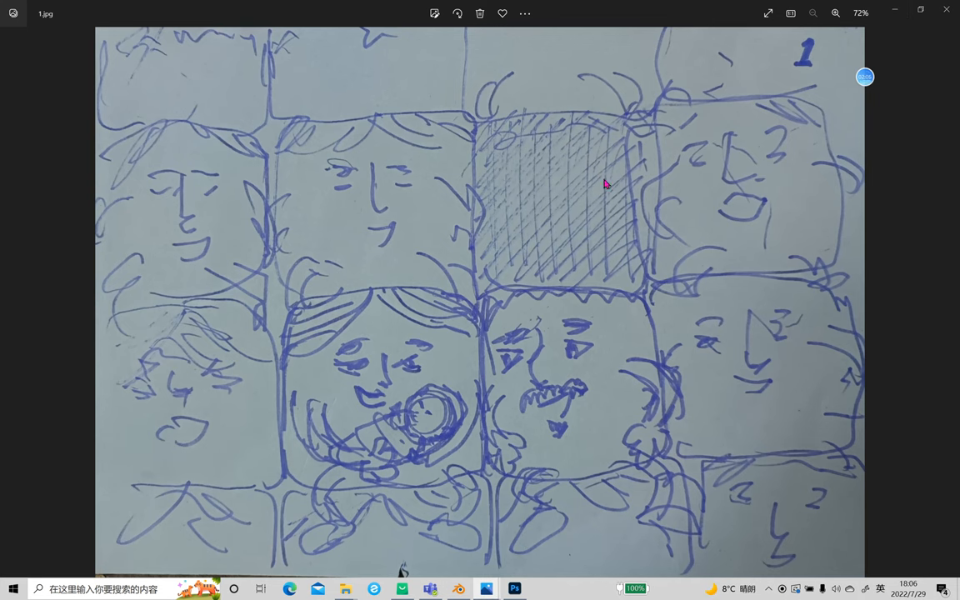
mouse_move(347, 123)
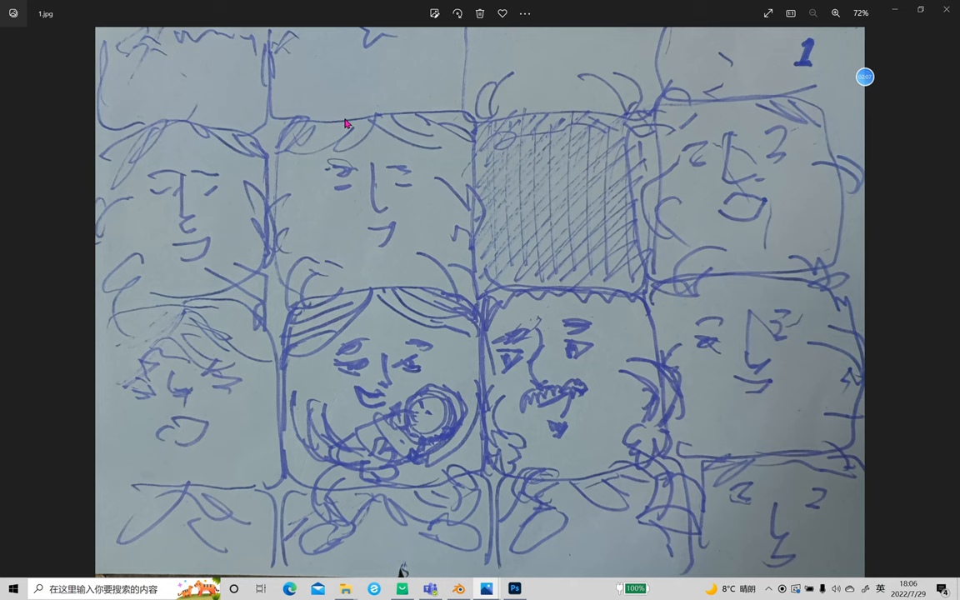
mouse_move(427, 142)
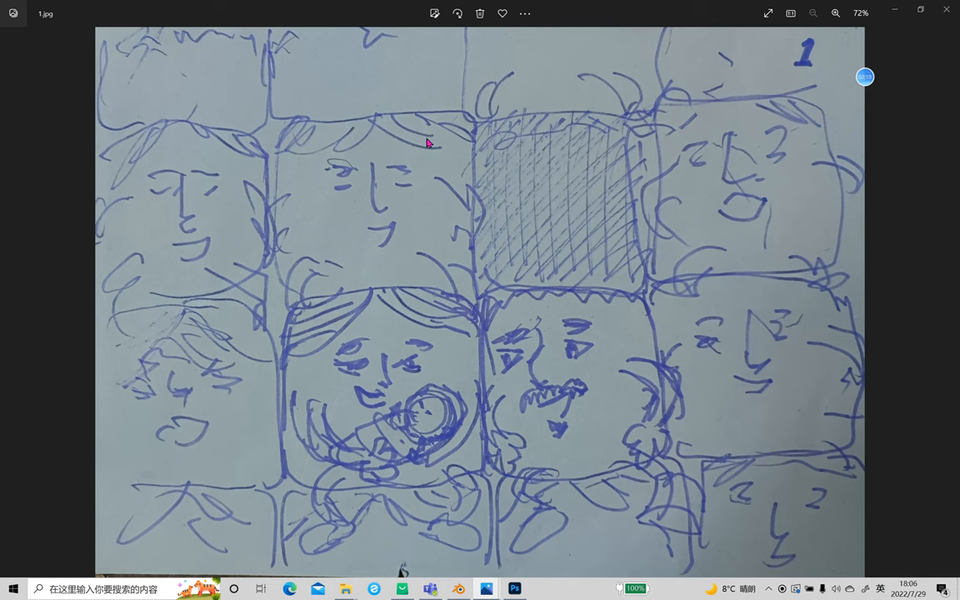
mouse_move(273, 410)
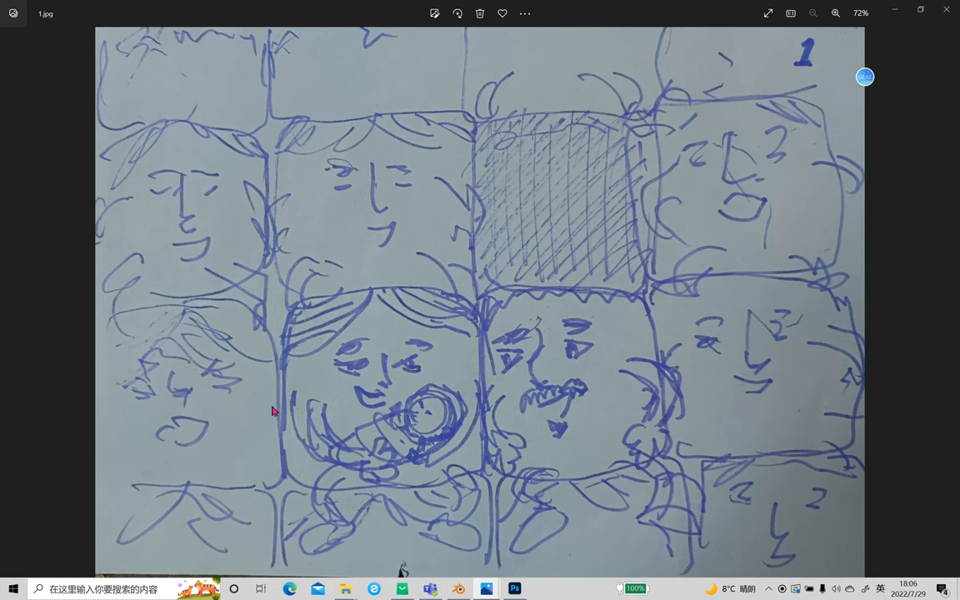
mouse_move(917, 303)
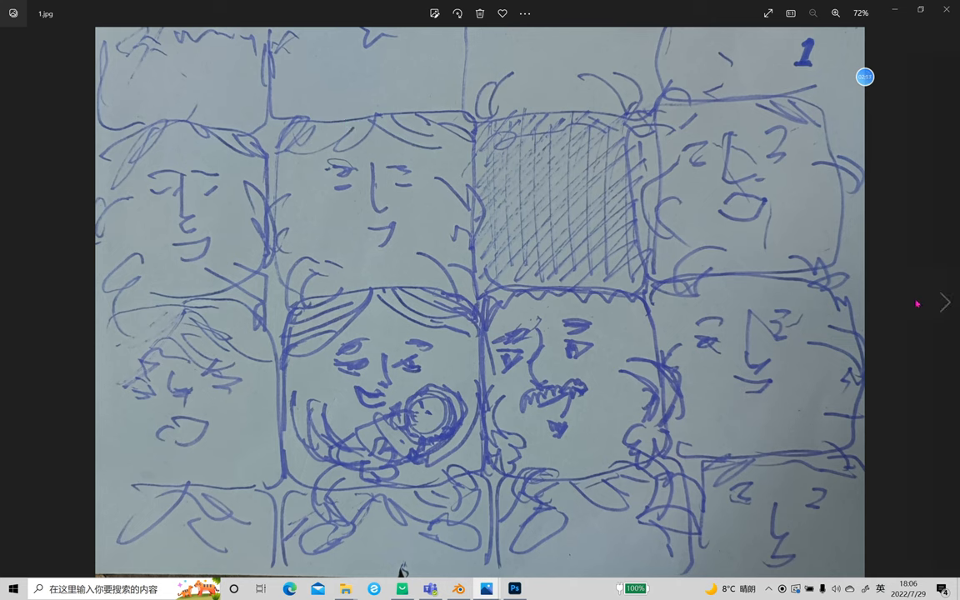
left_click(945, 302)
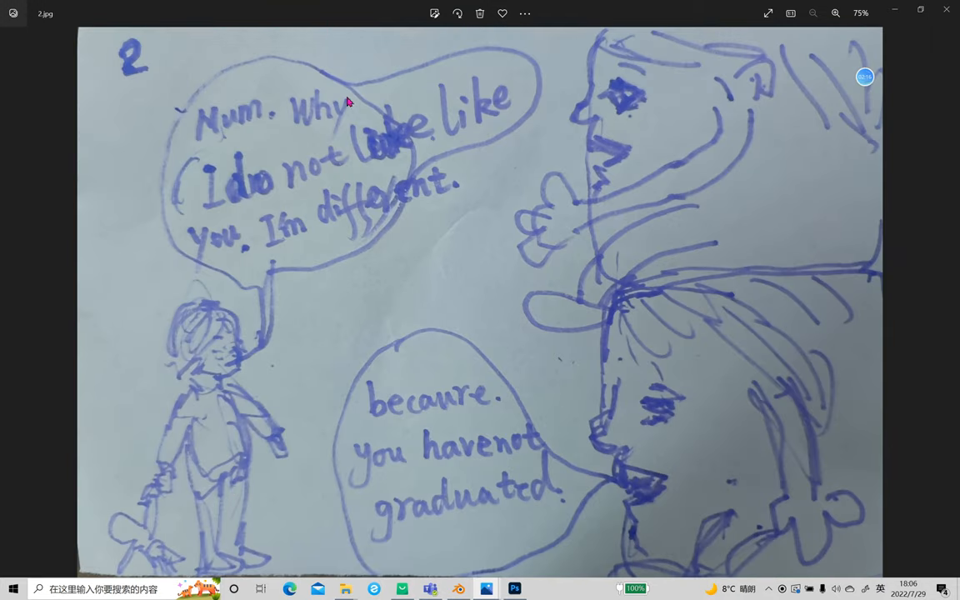
mouse_move(209, 209)
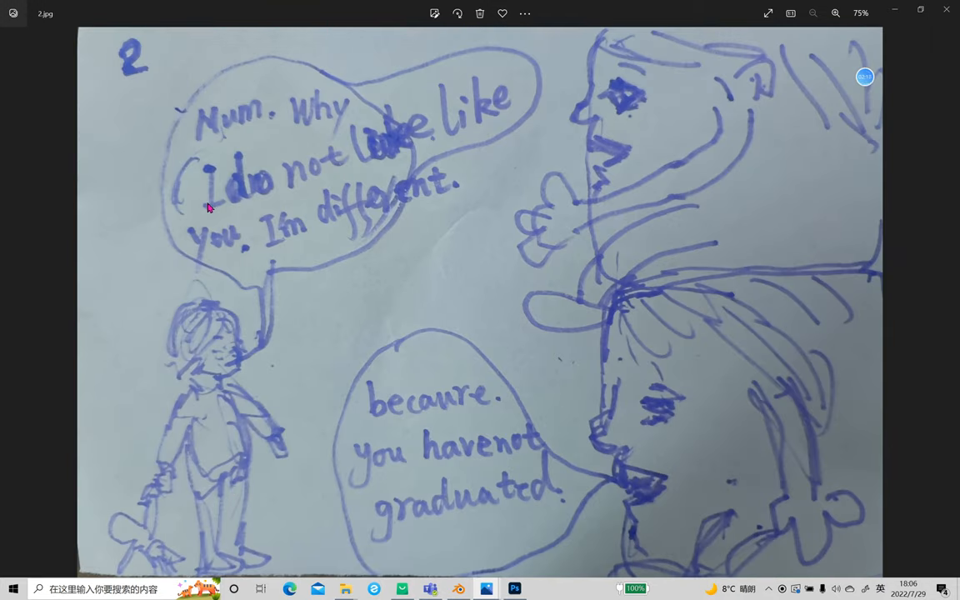
mouse_move(270, 203)
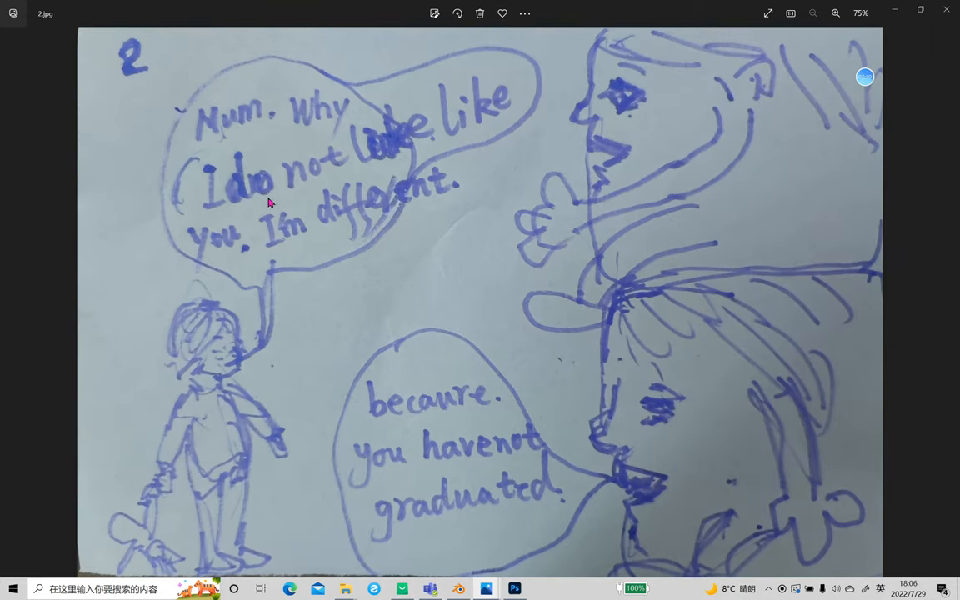
mouse_move(327, 447)
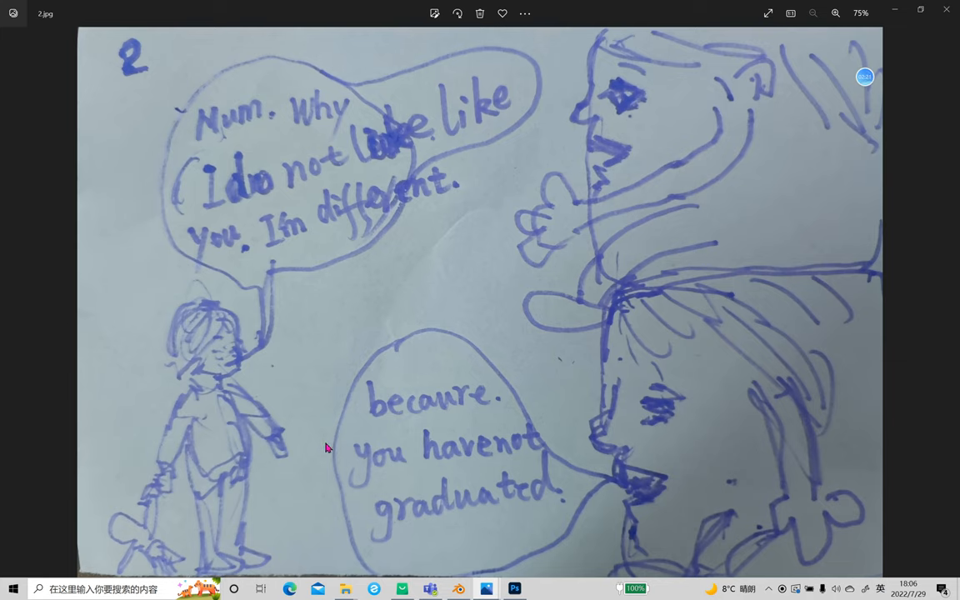
mouse_move(940, 312)
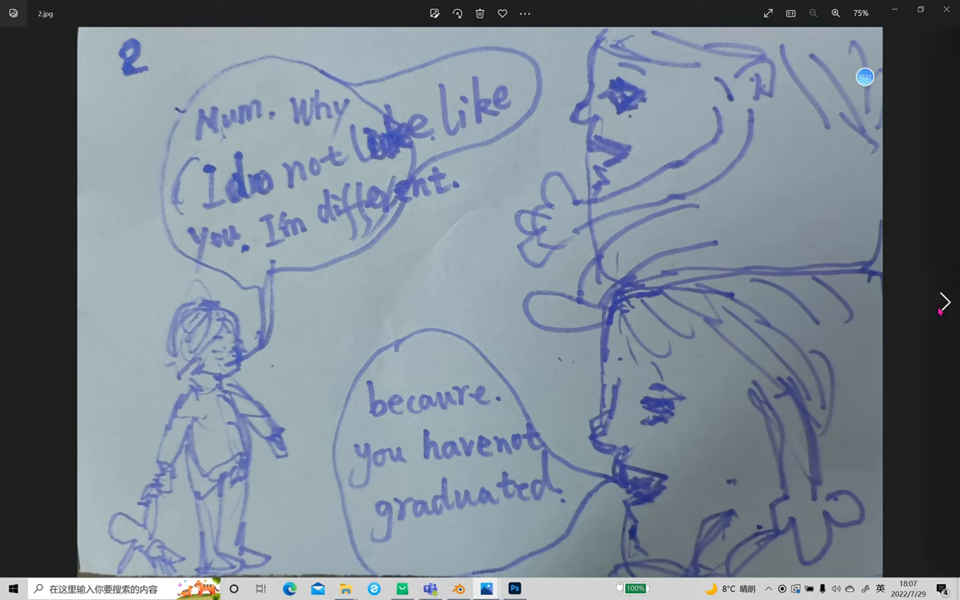
Step: Advance from storyboard page 2 through pages 3 and 4 to page 5, the seated figure
left_click(943, 301)
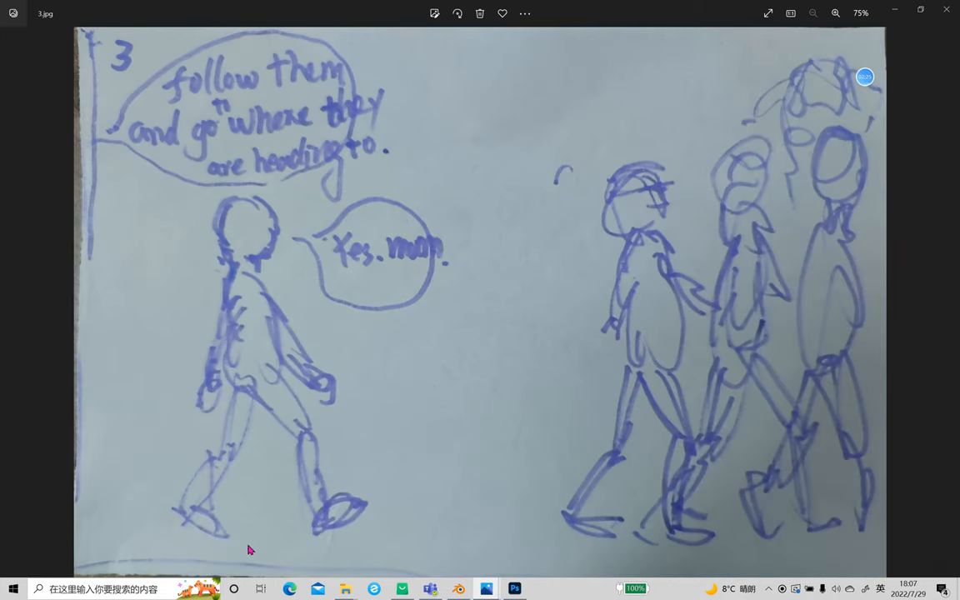
mouse_move(363, 171)
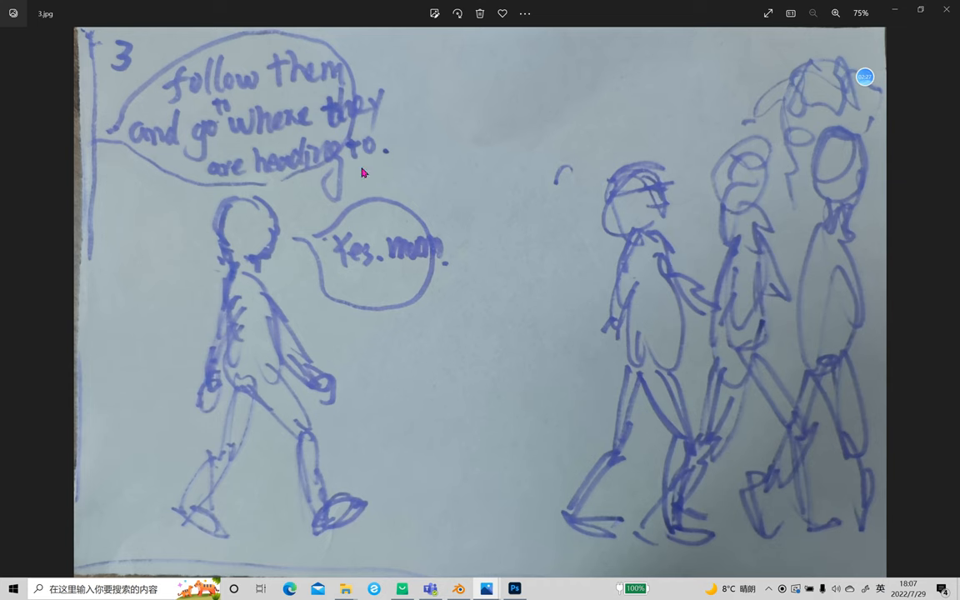
mouse_move(192, 187)
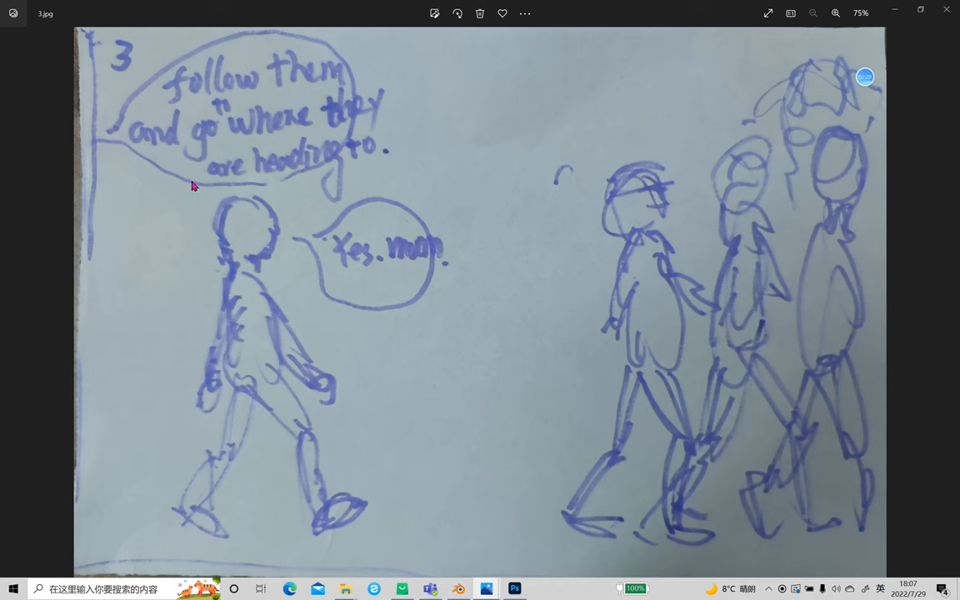
mouse_move(174, 146)
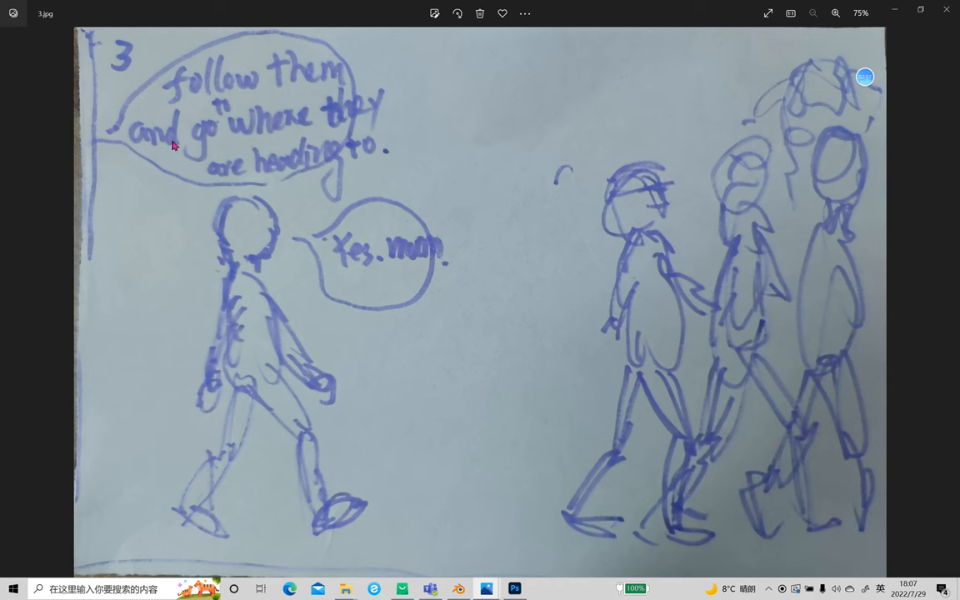
mouse_move(244, 171)
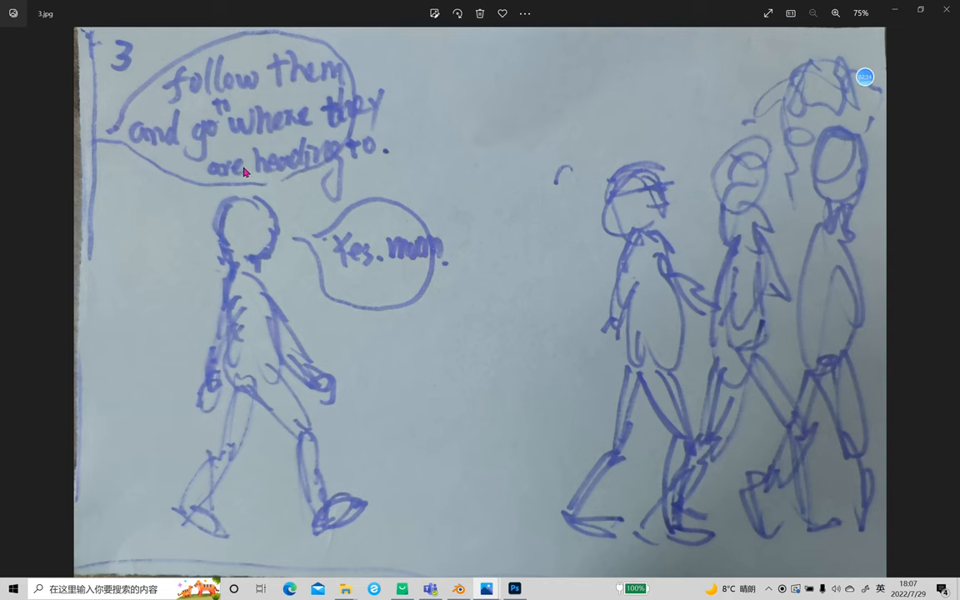
mouse_move(923, 333)
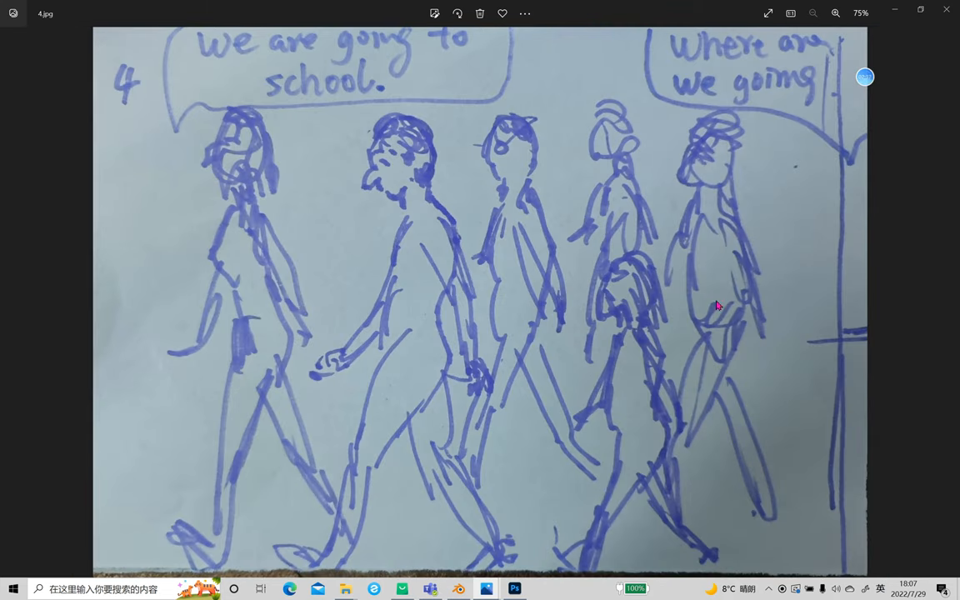
mouse_move(741, 92)
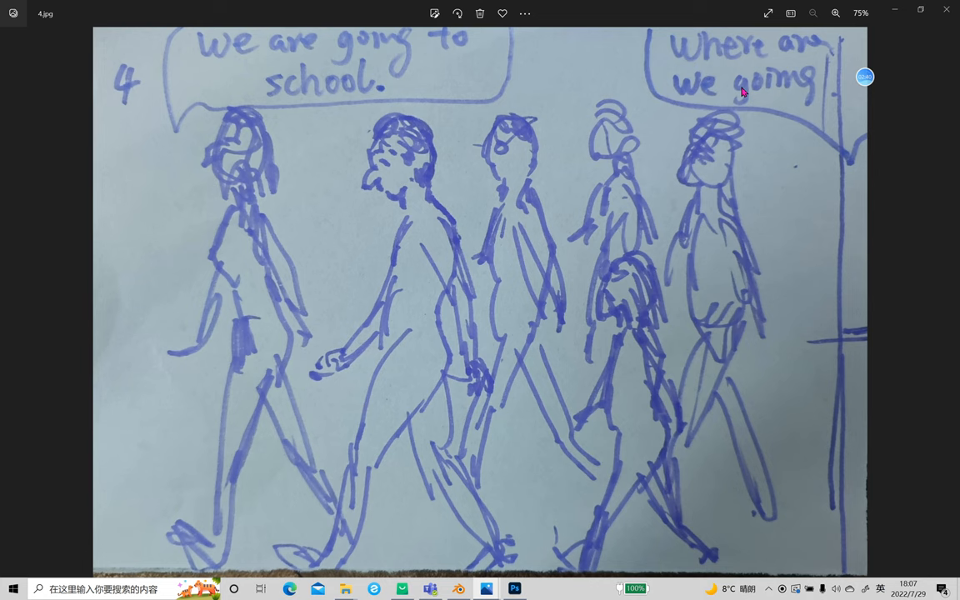
mouse_move(173, 65)
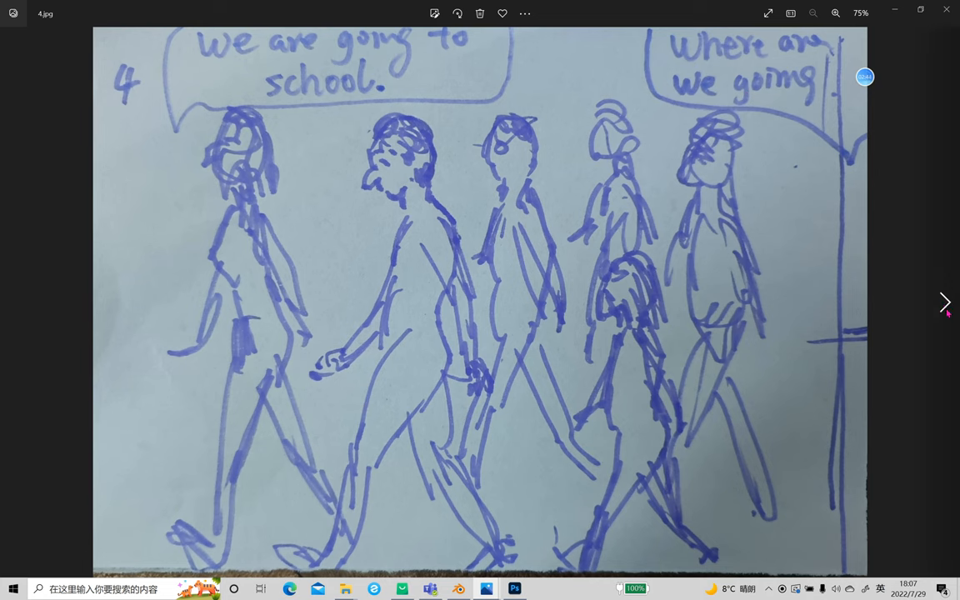
left_click(943, 301)
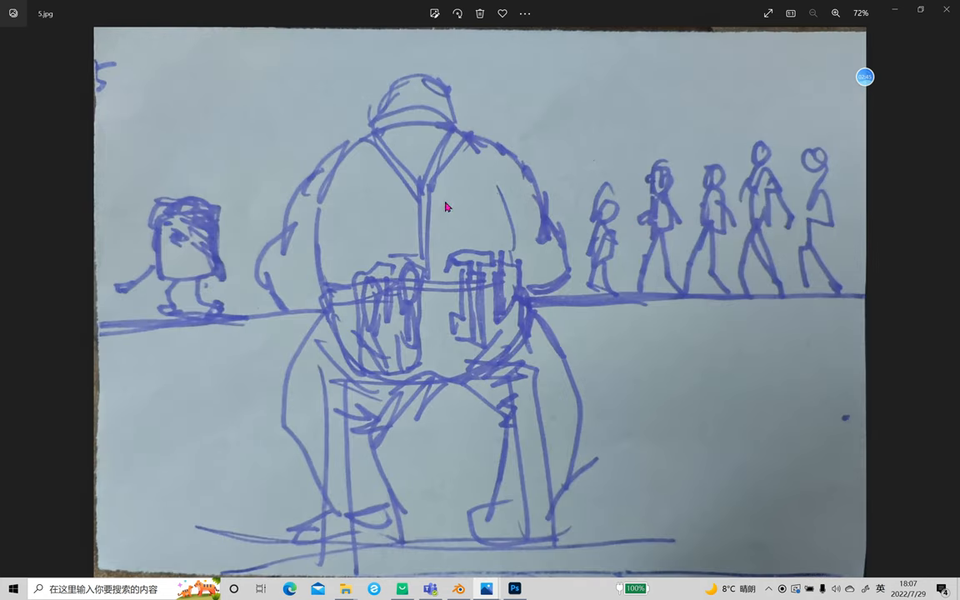
mouse_move(257, 351)
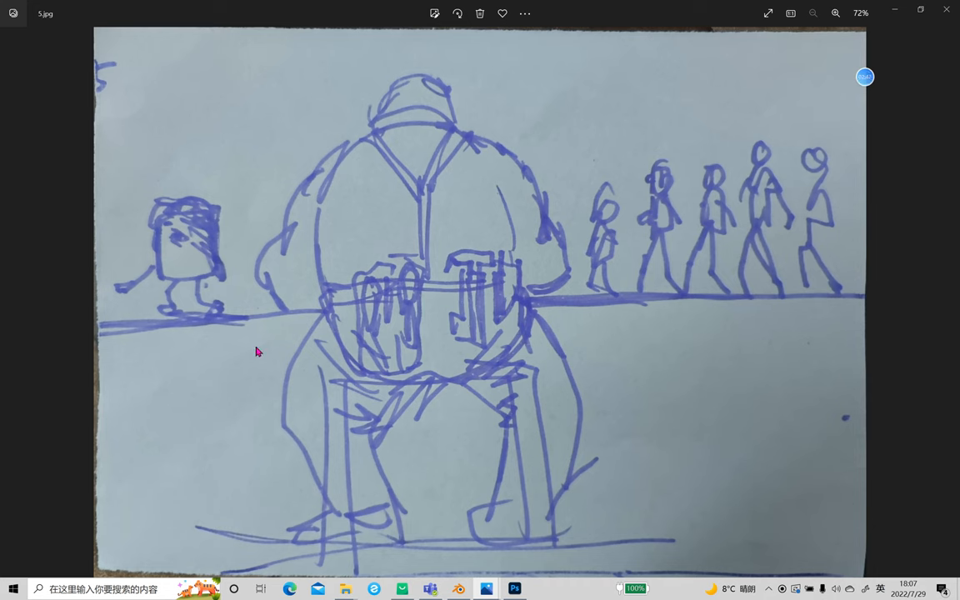
mouse_move(494, 309)
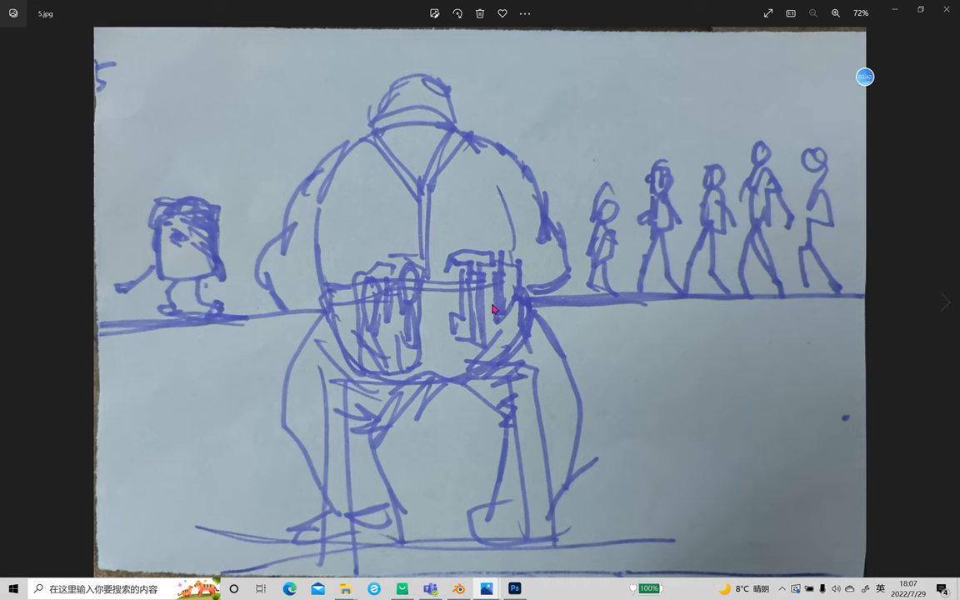
mouse_move(832, 309)
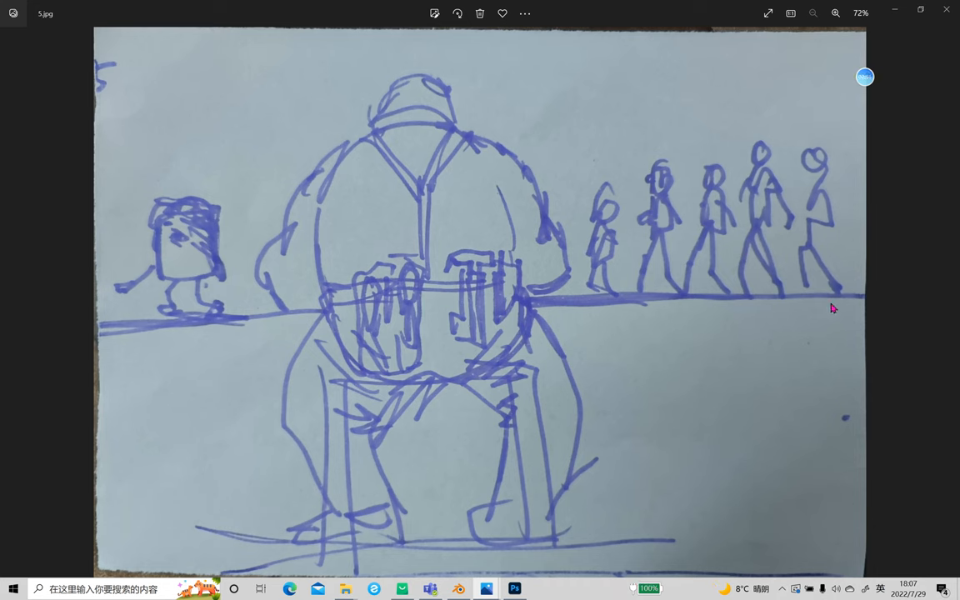
mouse_move(553, 302)
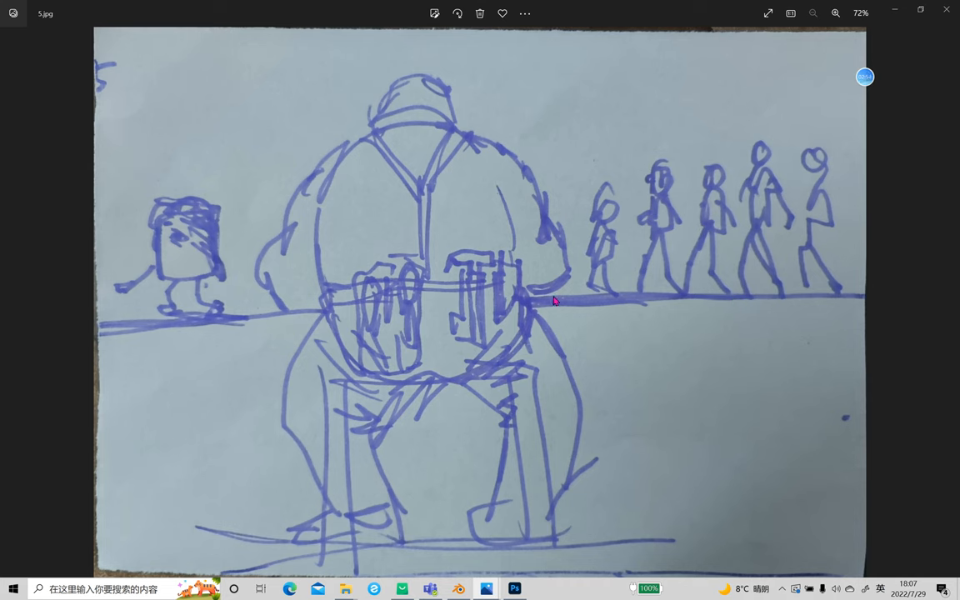
mouse_move(598, 305)
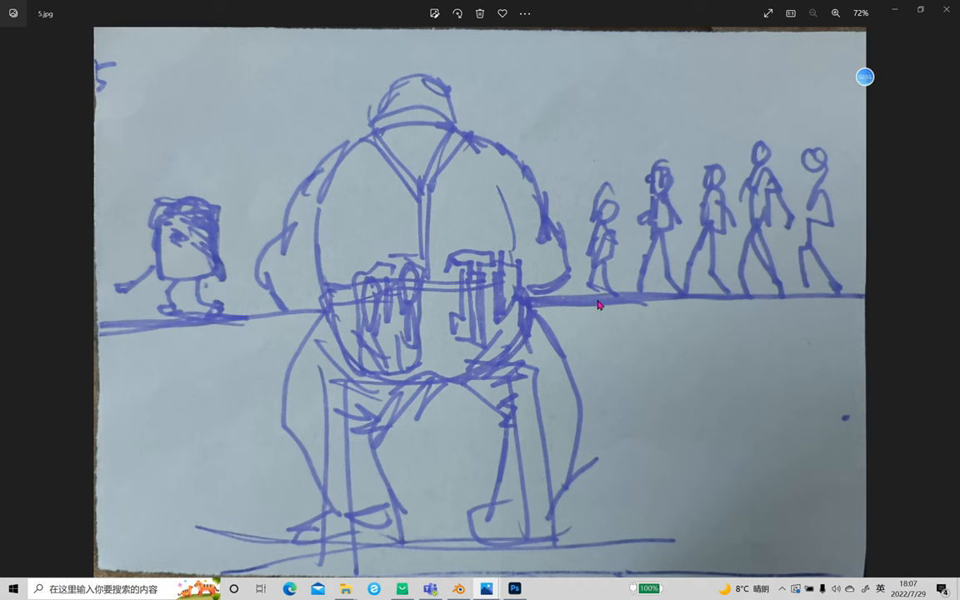
mouse_move(418, 93)
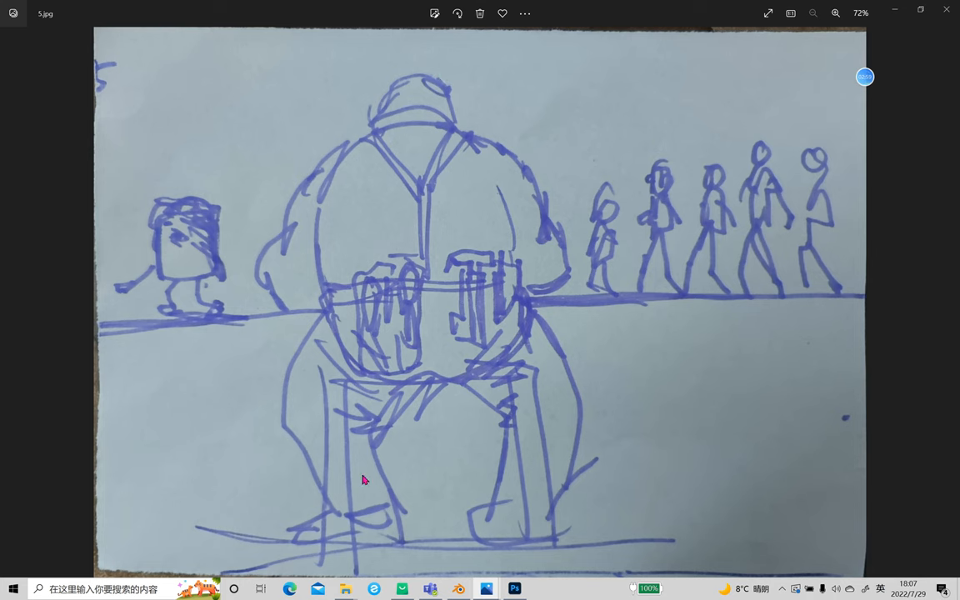
mouse_move(334, 303)
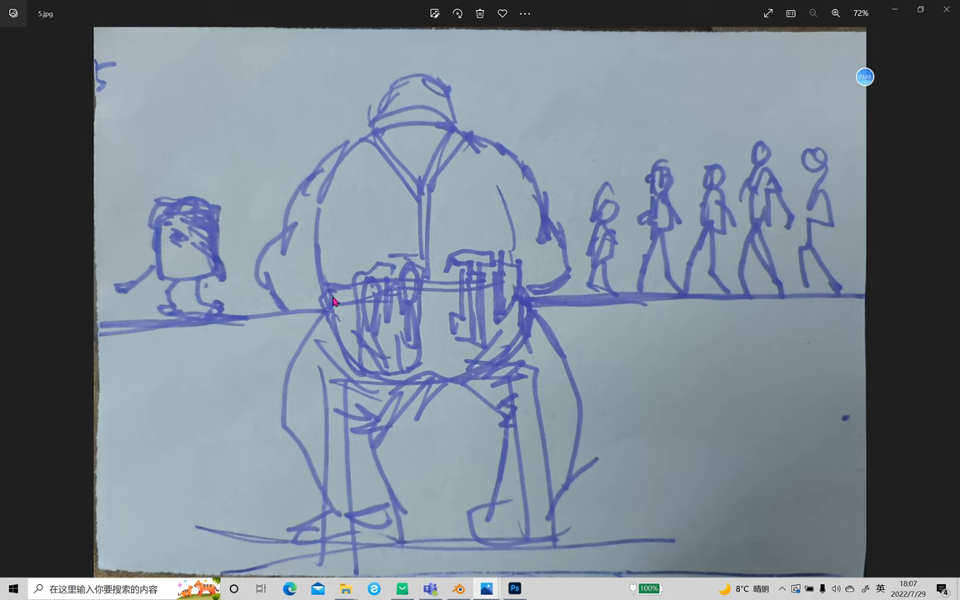
mouse_move(420, 280)
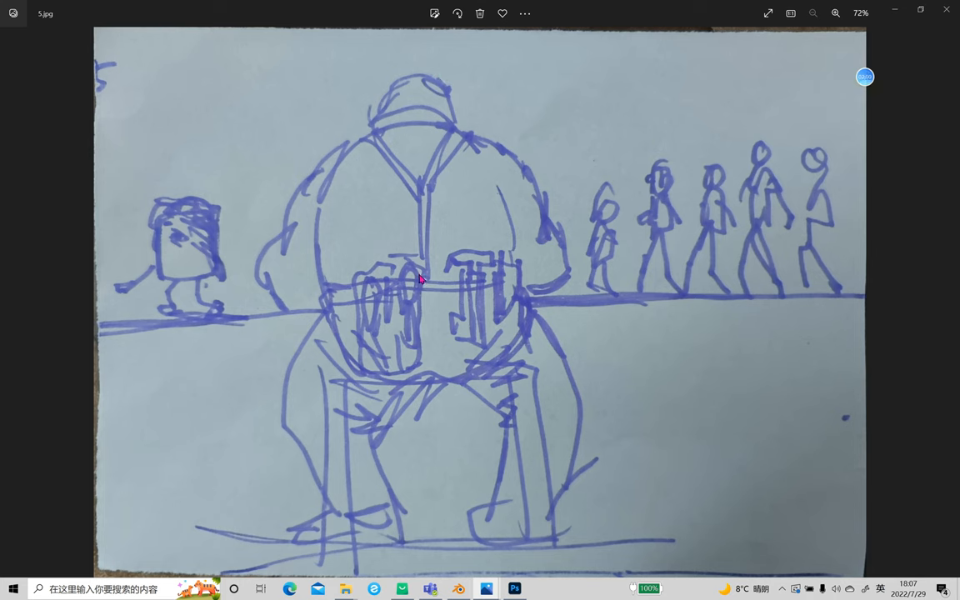
mouse_move(220, 220)
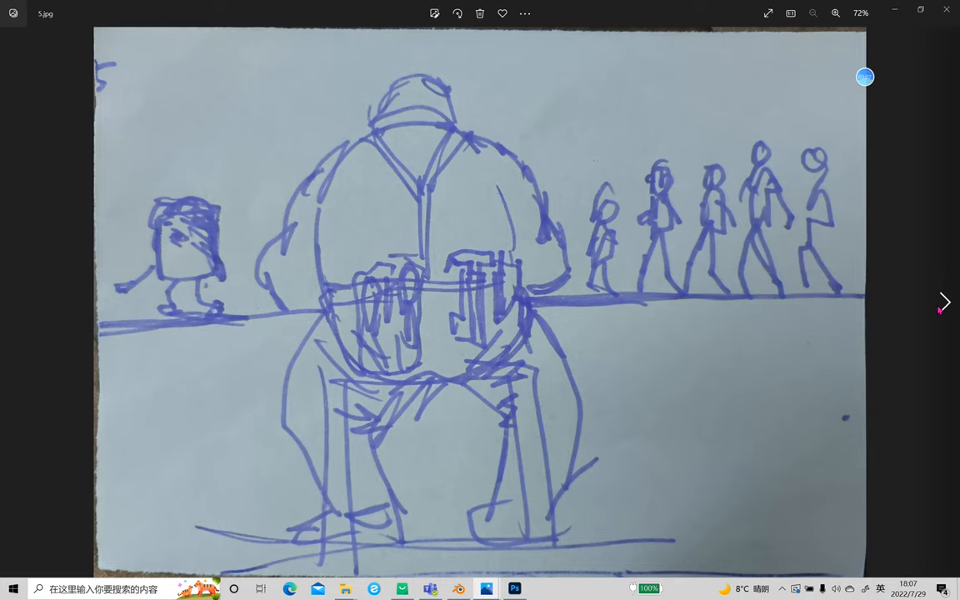
left_click(943, 302)
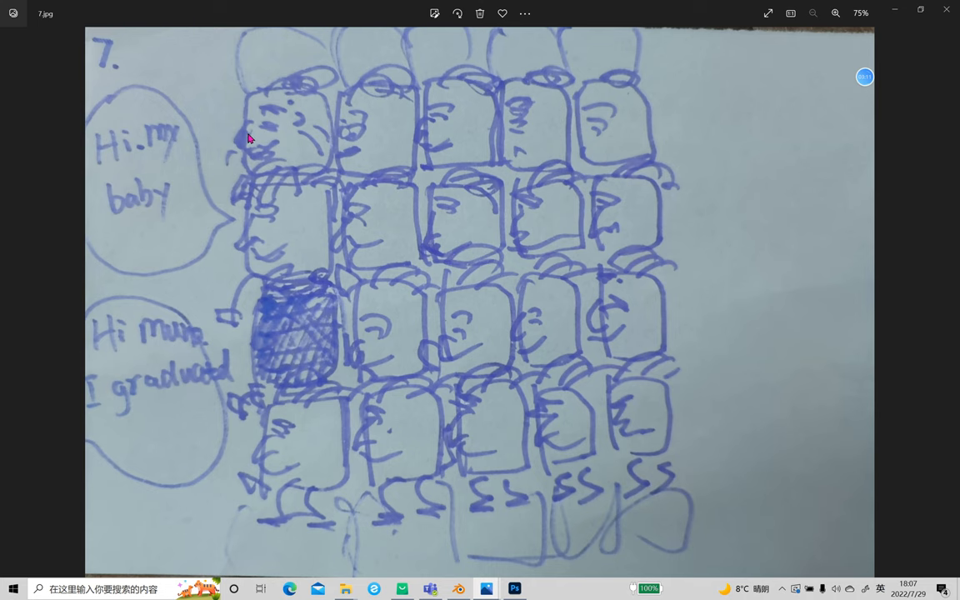
mouse_move(116, 409)
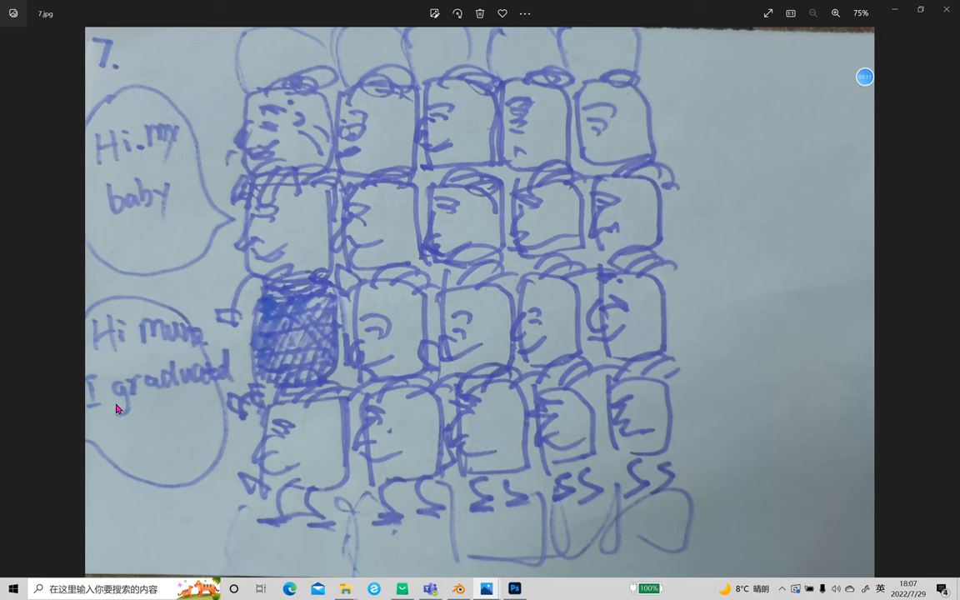
mouse_move(287, 214)
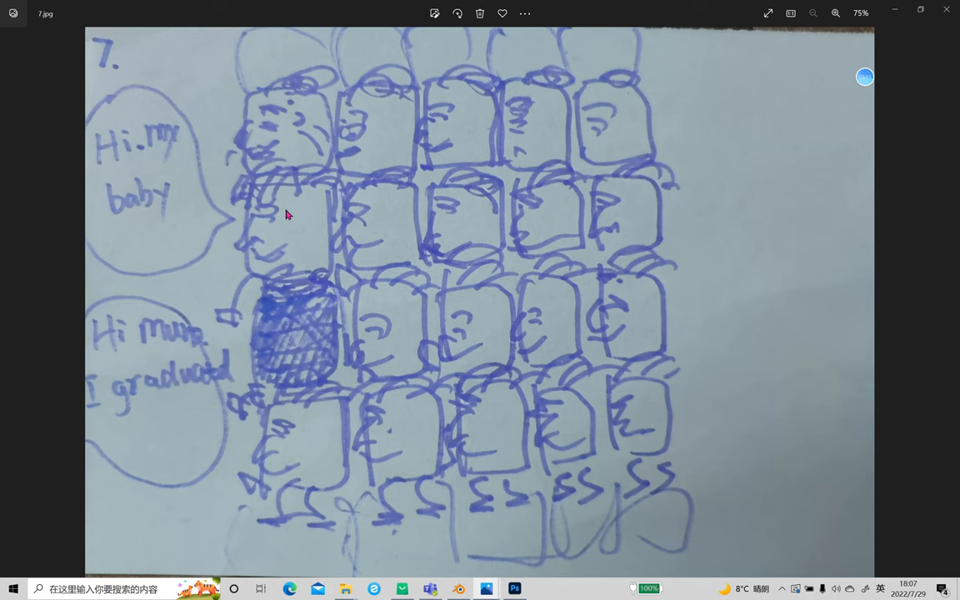
mouse_move(251, 359)
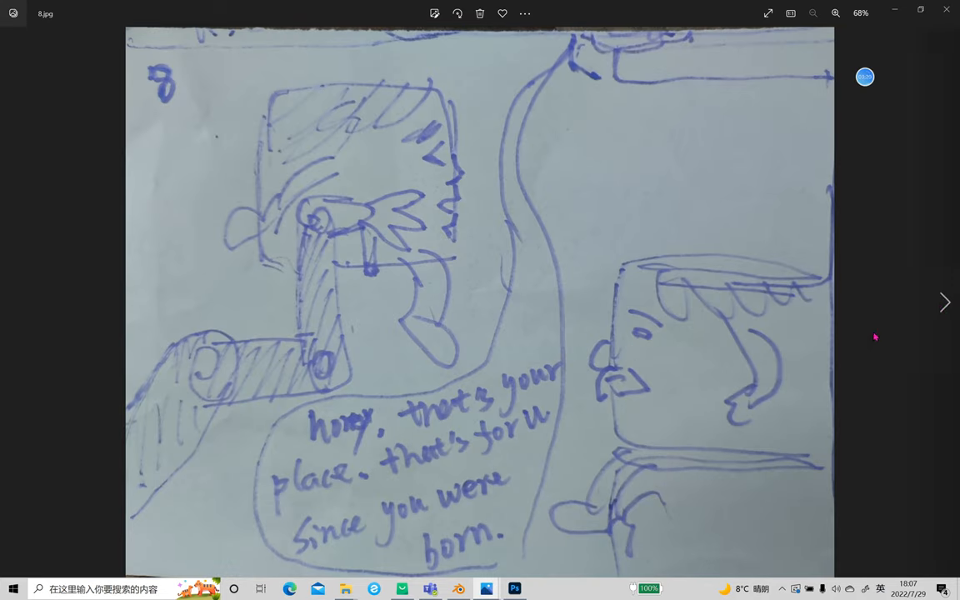
mouse_move(391, 440)
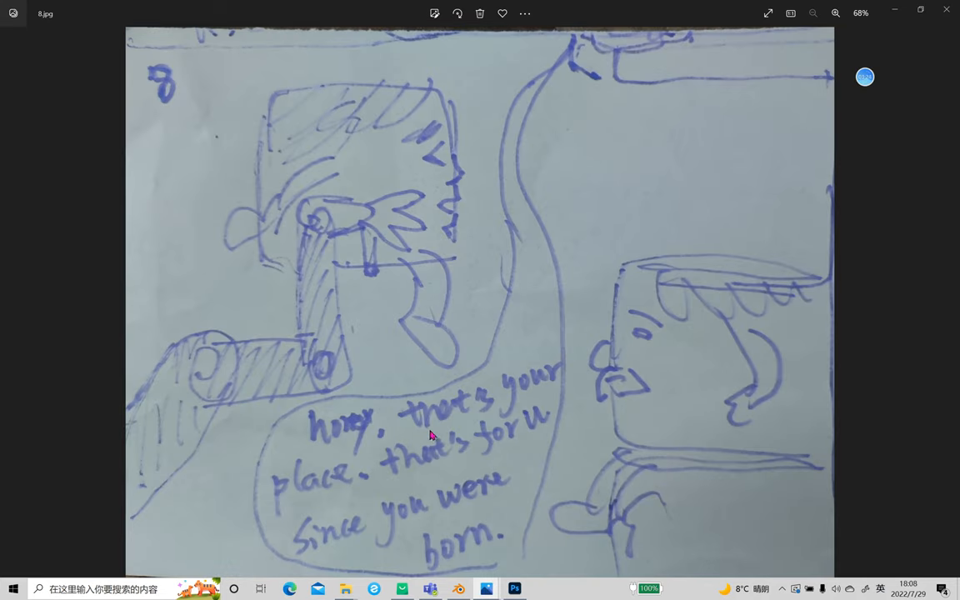
mouse_move(418, 500)
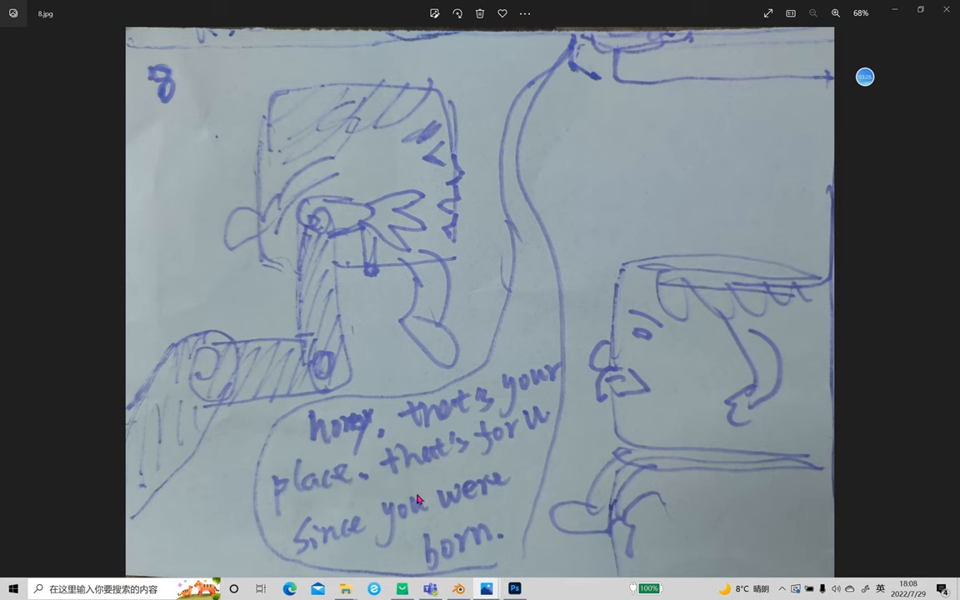
mouse_move(353, 126)
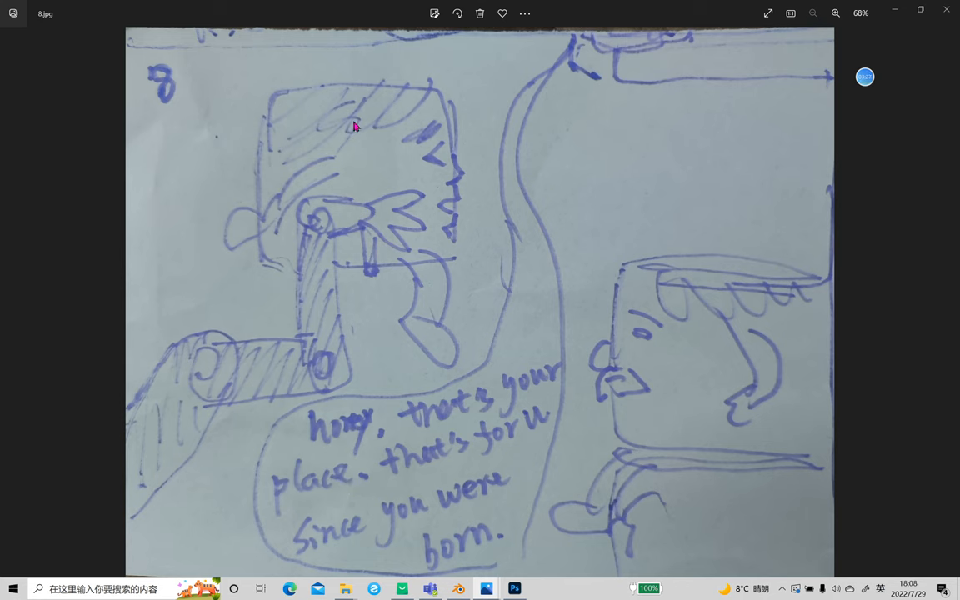
mouse_move(213, 380)
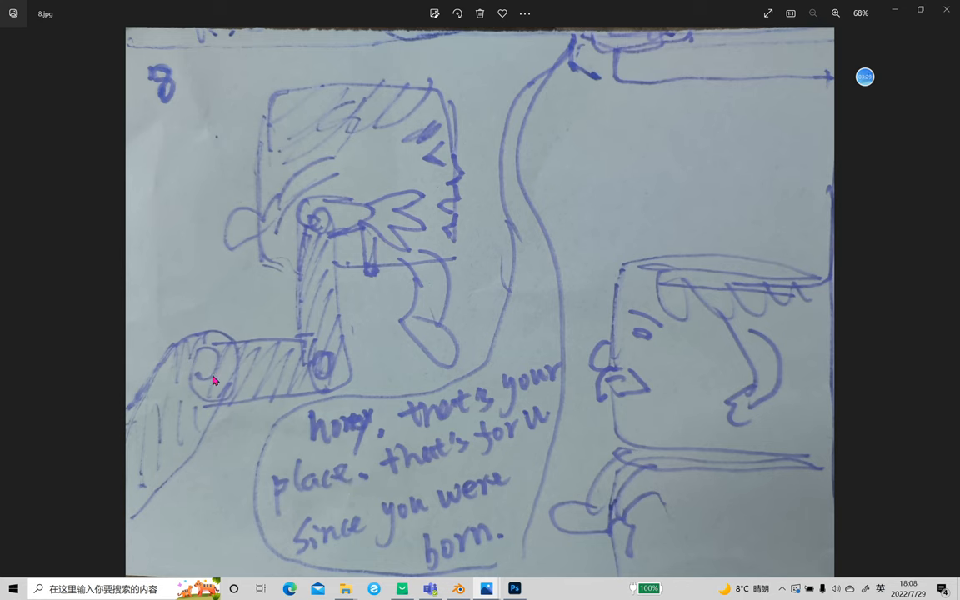
mouse_move(783, 233)
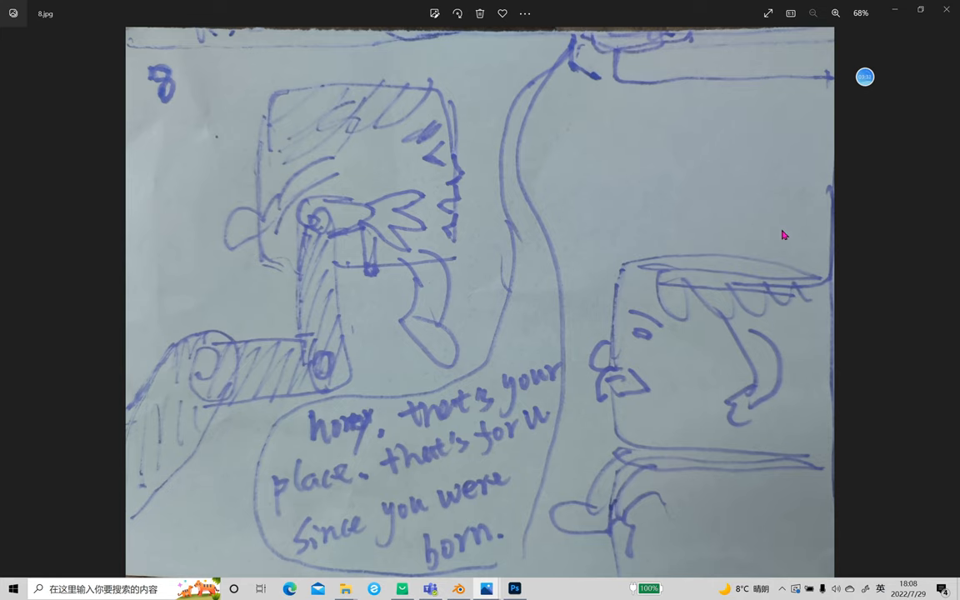
Step: Advance from page 8 through page 9 to page 10, the tower of faces
left_click(943, 301)
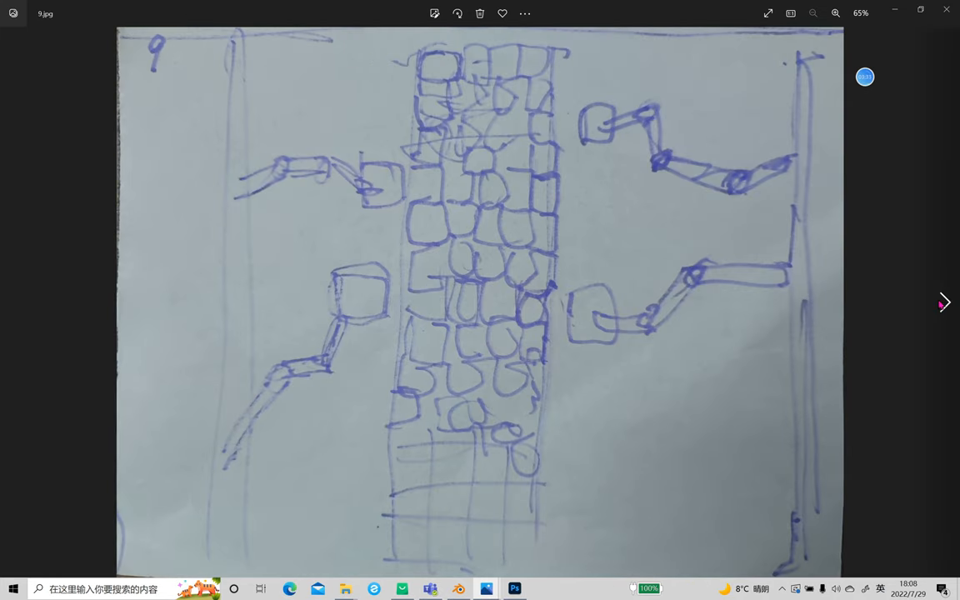
mouse_move(541, 564)
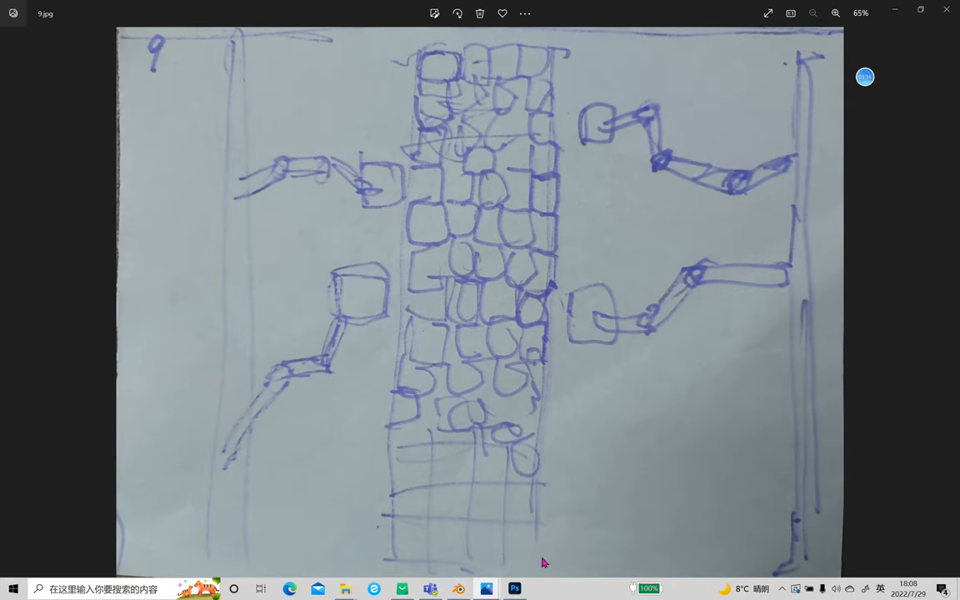
mouse_move(753, 149)
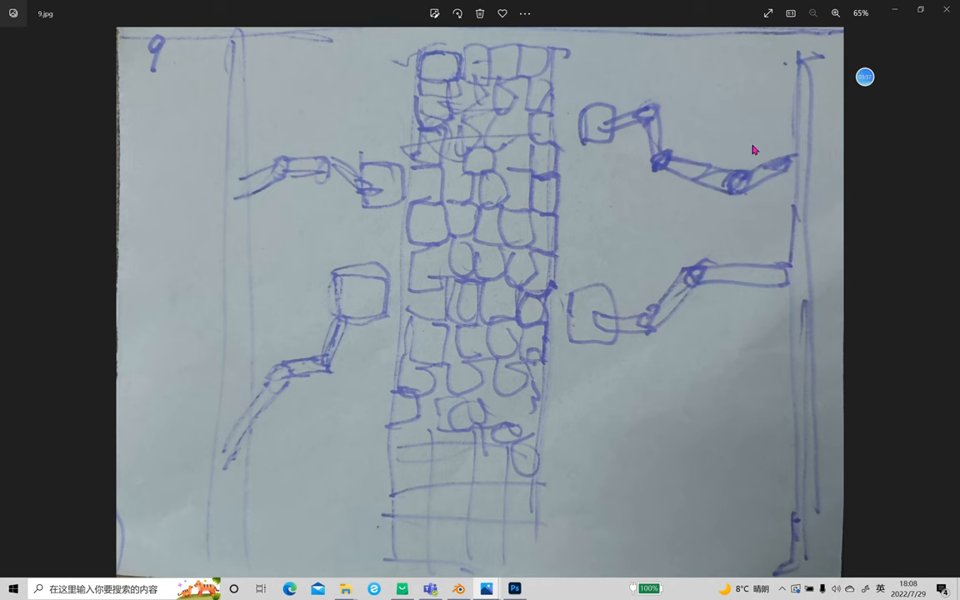
mouse_move(375, 160)
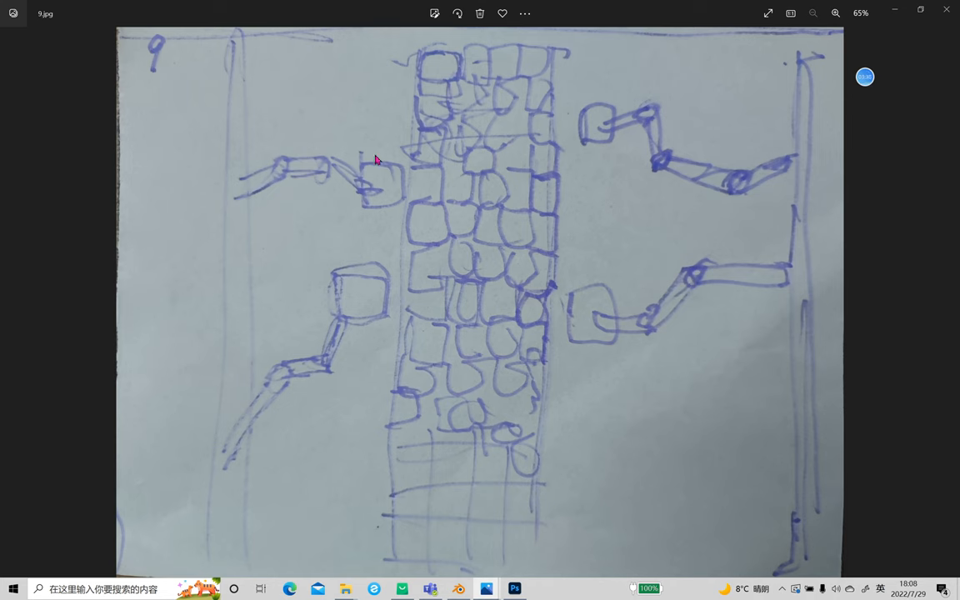
mouse_move(517, 165)
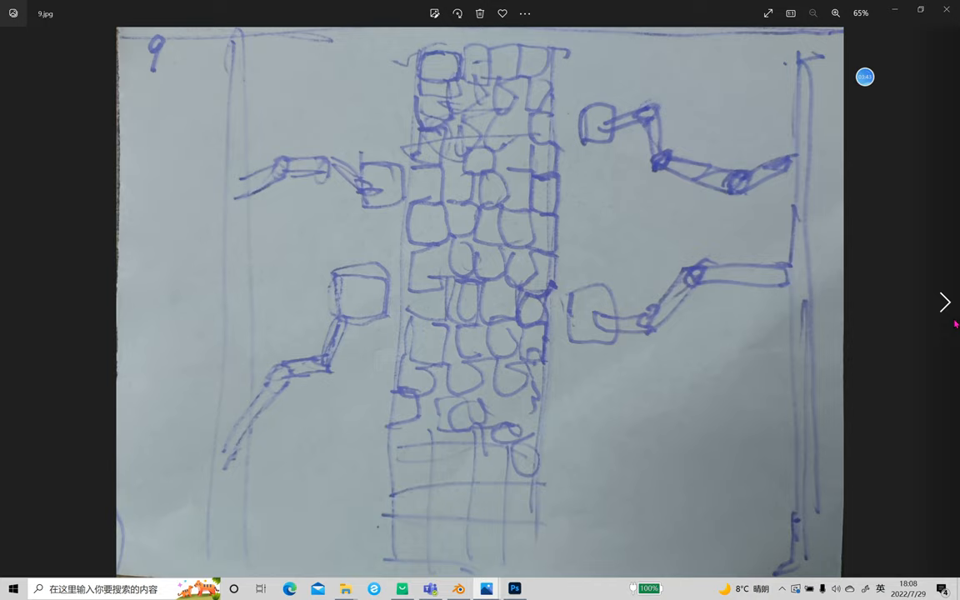
left_click(945, 302)
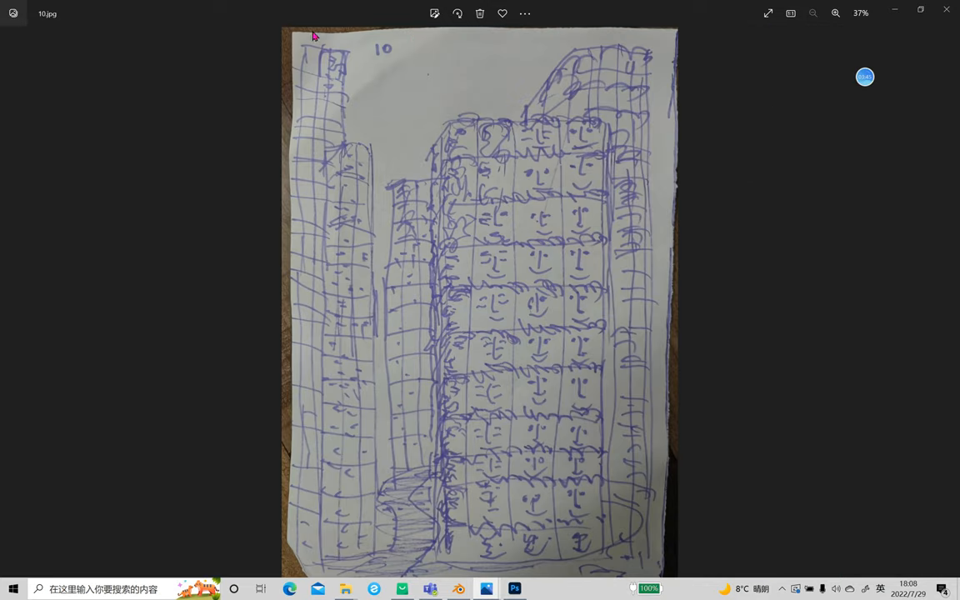
mouse_move(380, 556)
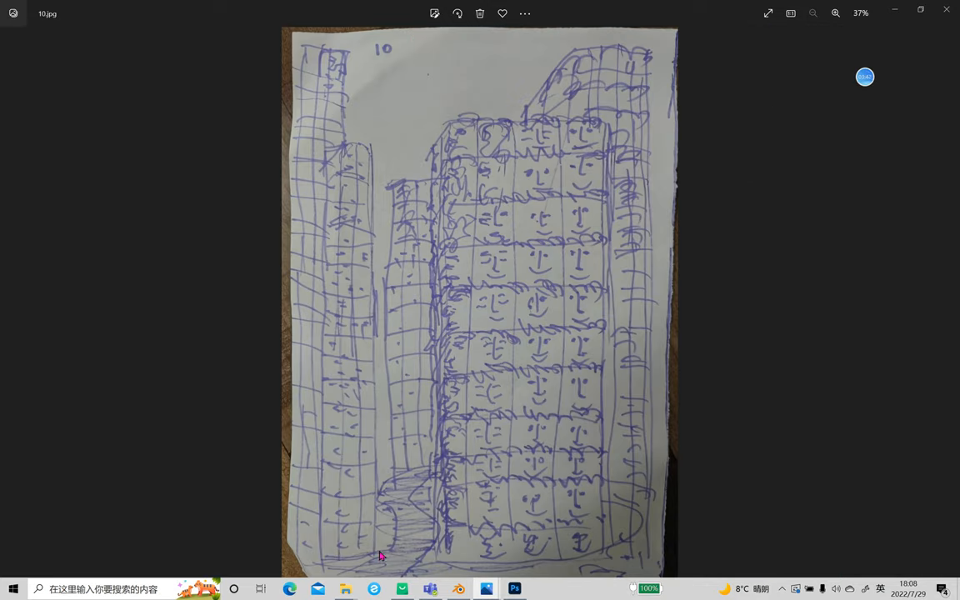
mouse_move(458, 158)
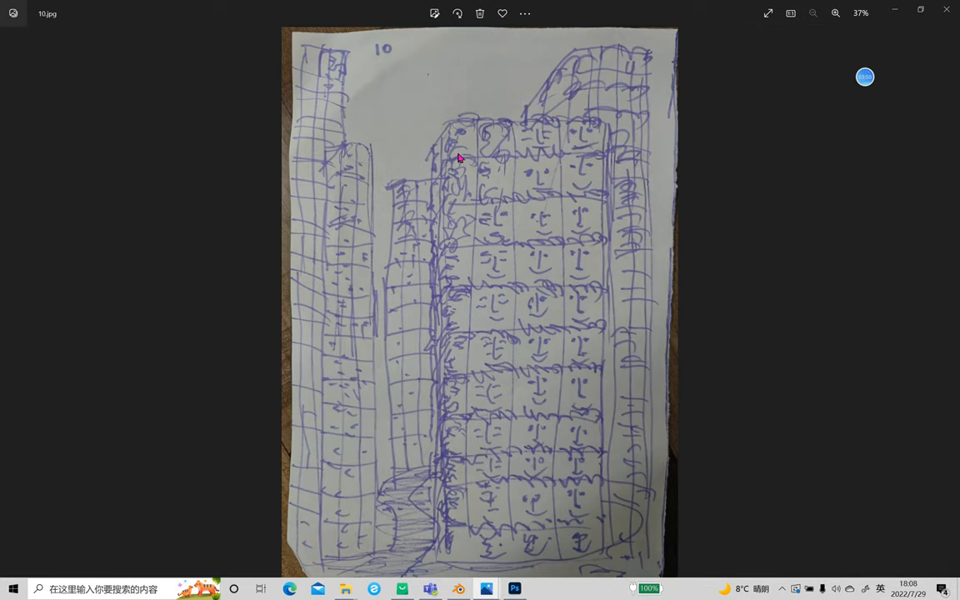
mouse_move(790, 283)
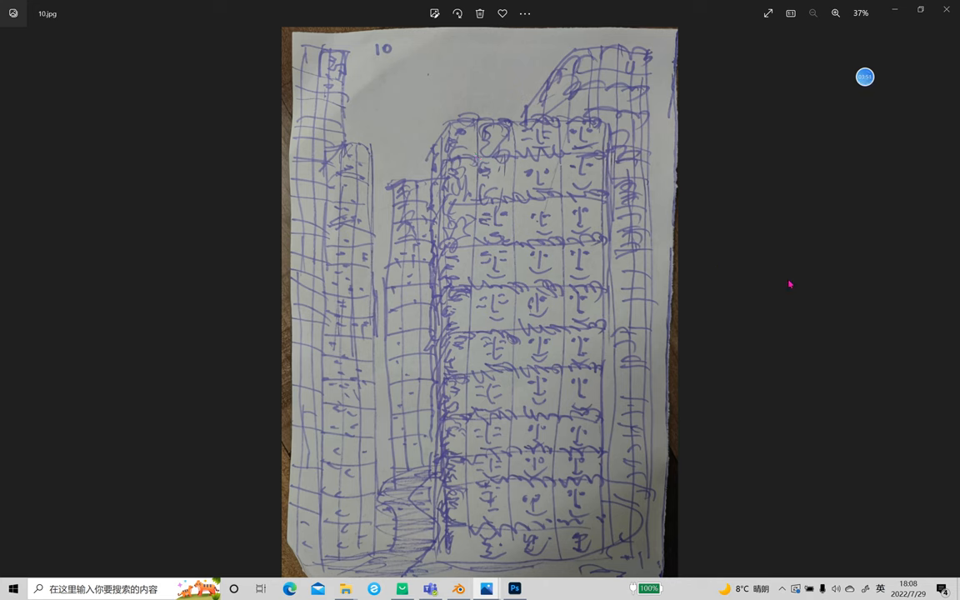
mouse_move(416, 573)
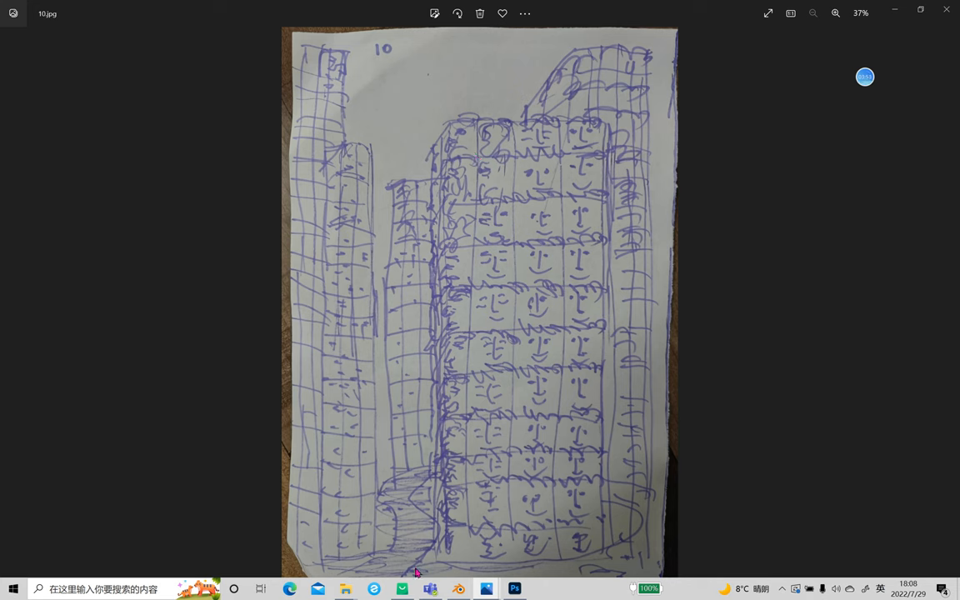
mouse_move(290, 55)
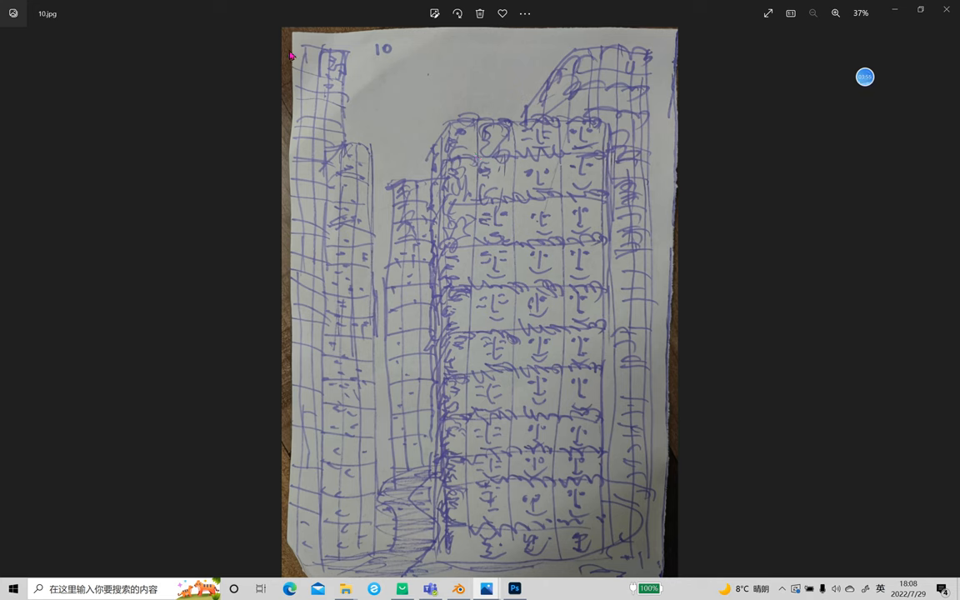
mouse_move(943, 301)
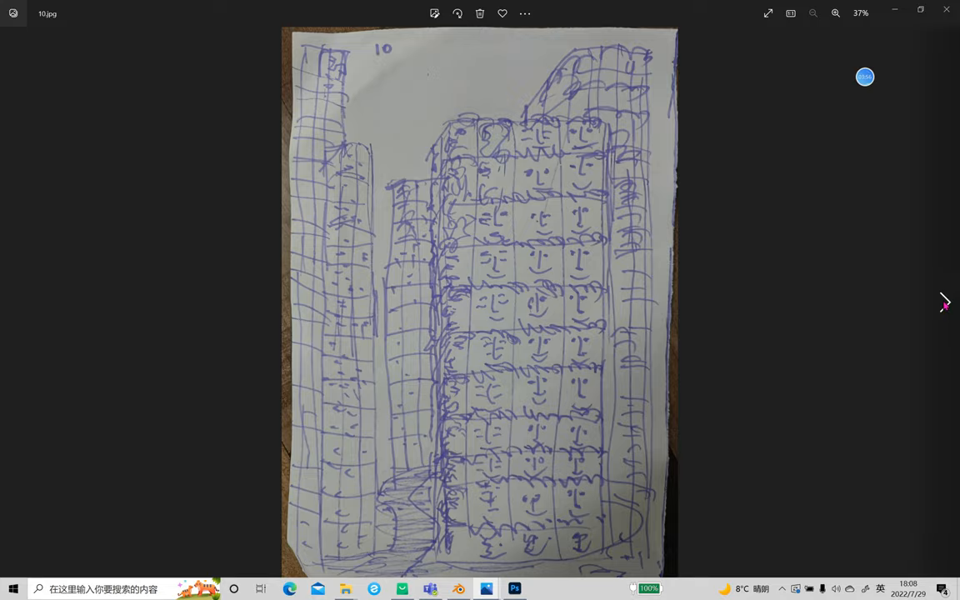
Step: Advance to storyboard page 11, the 'Super bike!' cyclists sketch
left_click(943, 302)
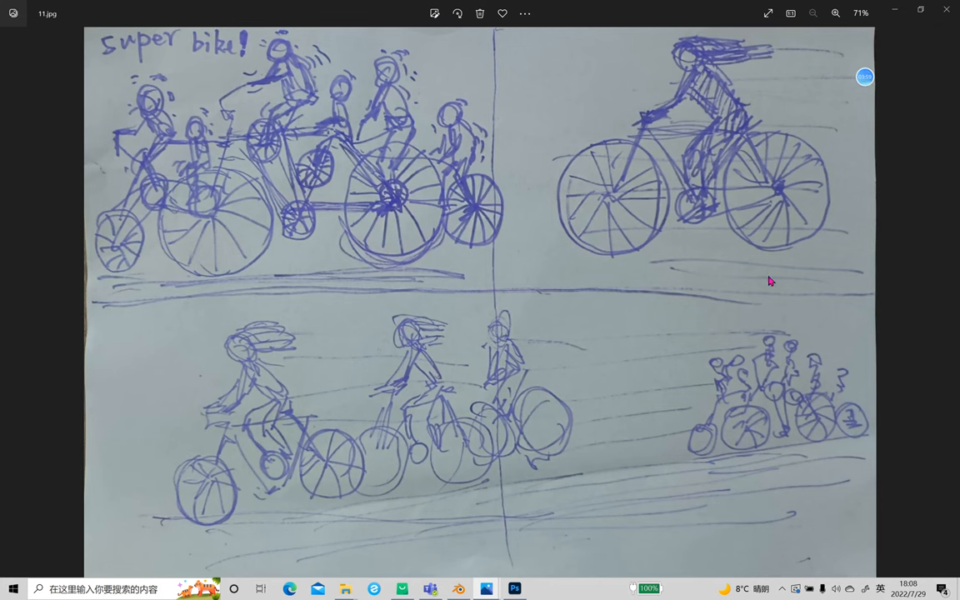
mouse_move(403, 470)
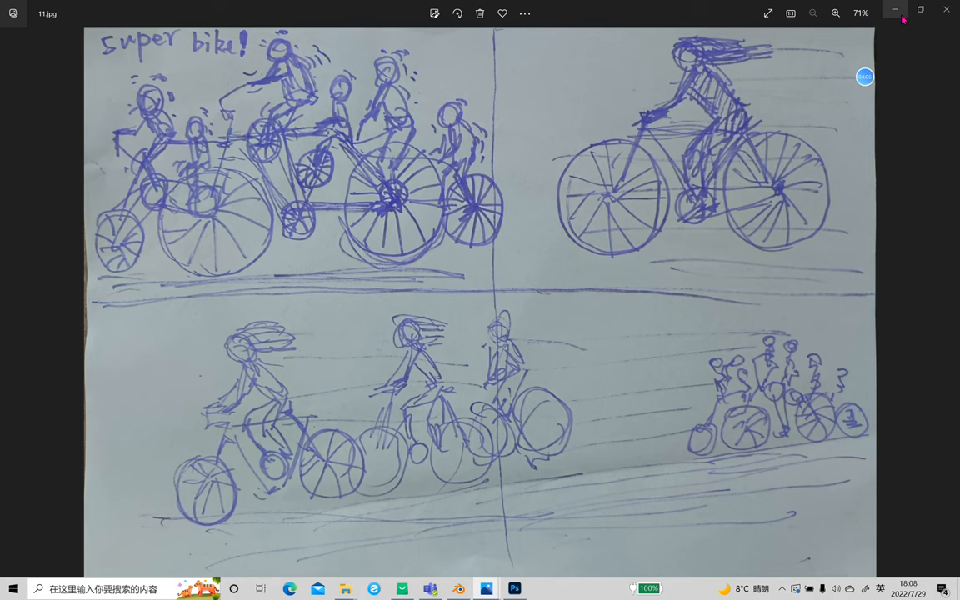
mouse_move(893, 10)
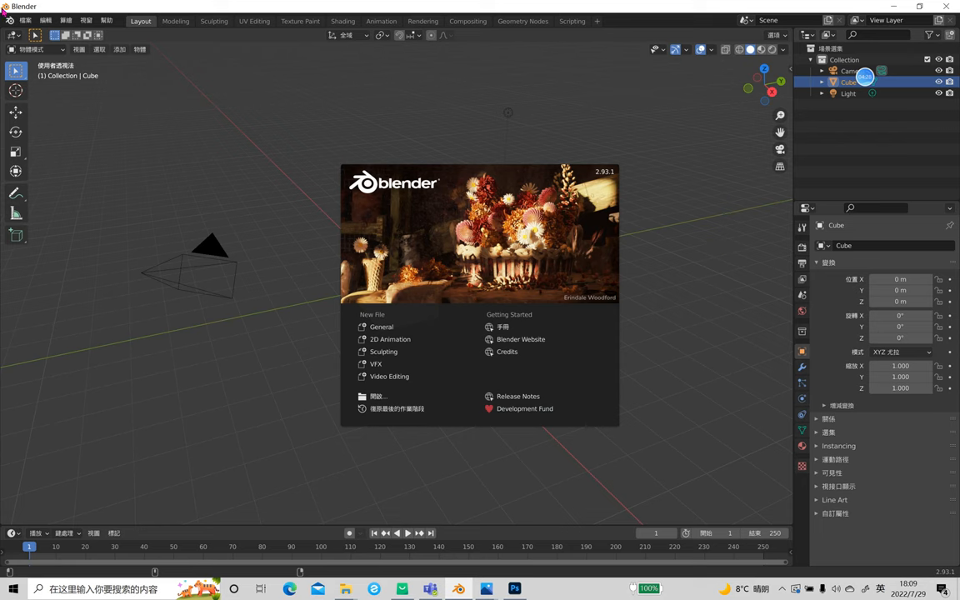
mouse_move(327, 208)
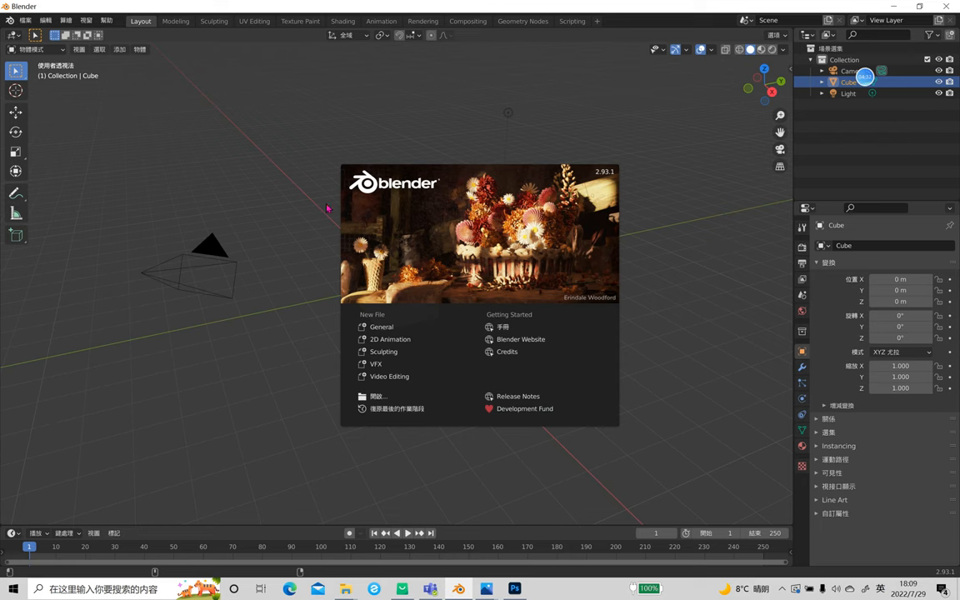
mouse_move(903, 63)
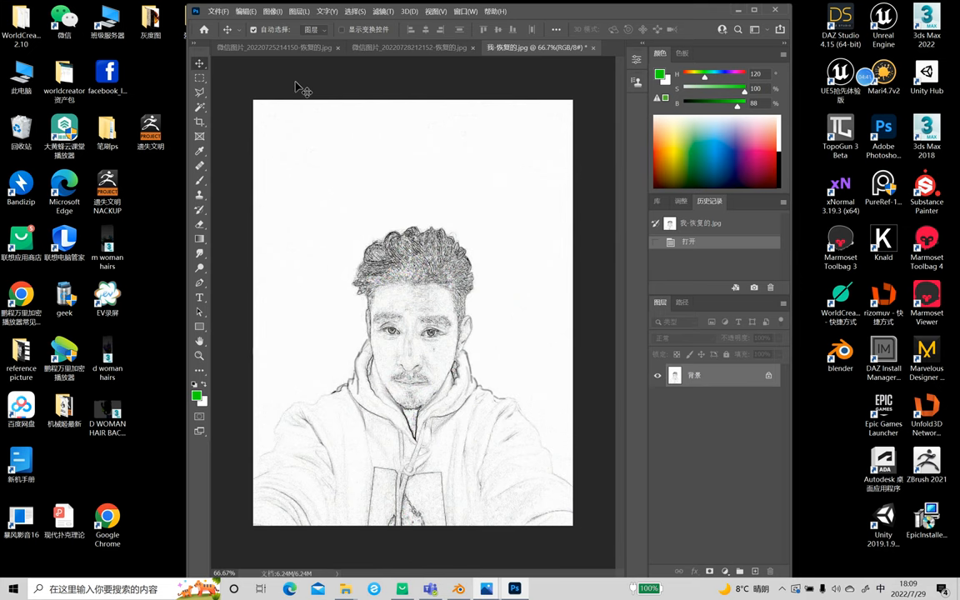
mouse_move(359, 78)
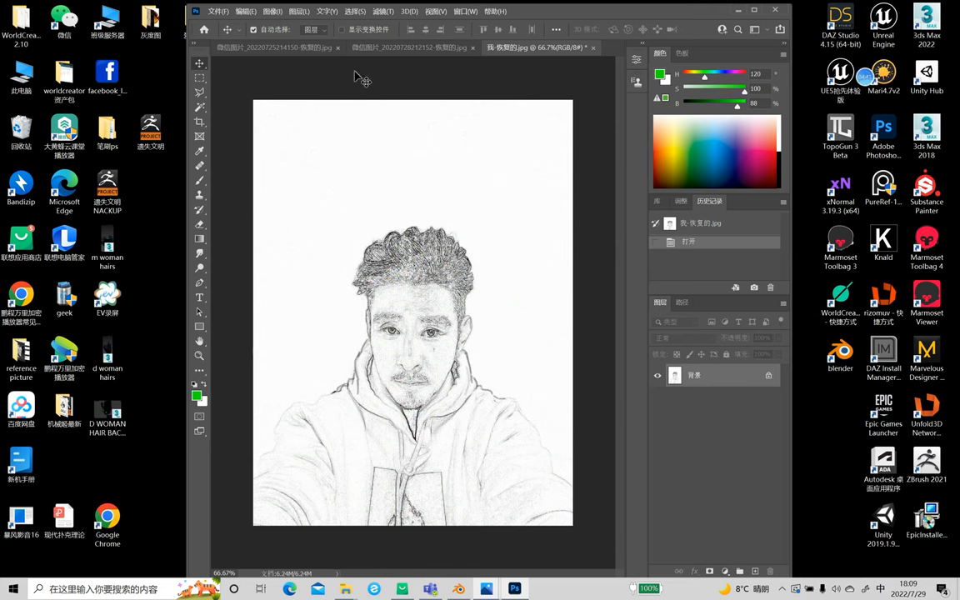
mouse_move(552, 81)
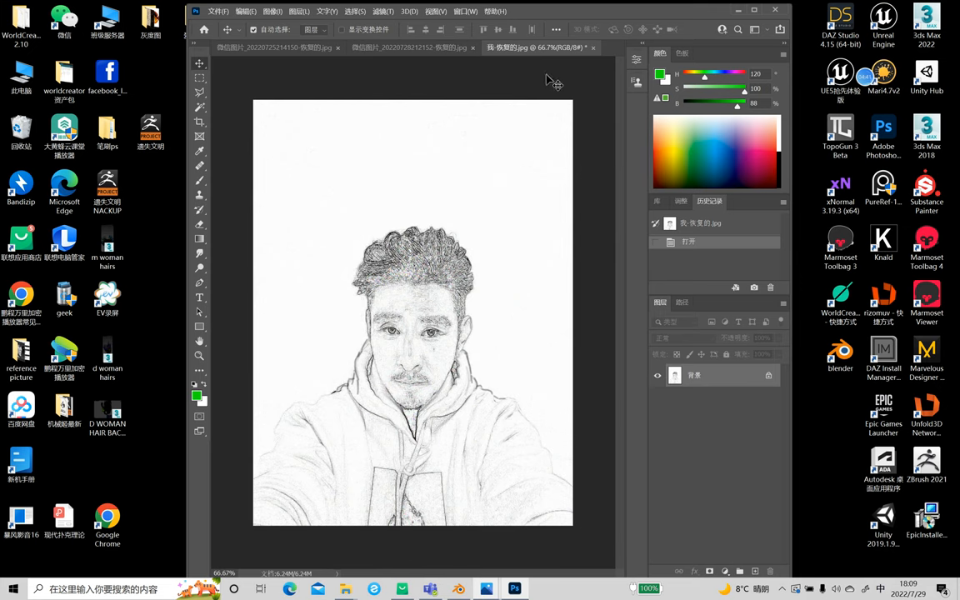